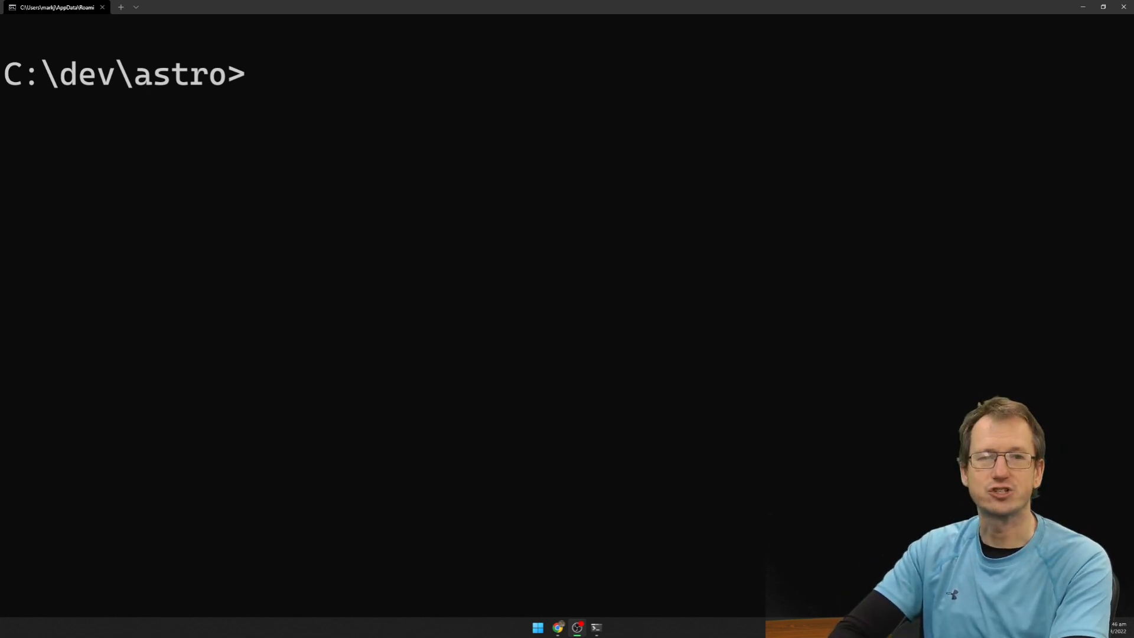
Step: Scaffold a Minimal-template Astro project with npm init astro@latest
text(np)
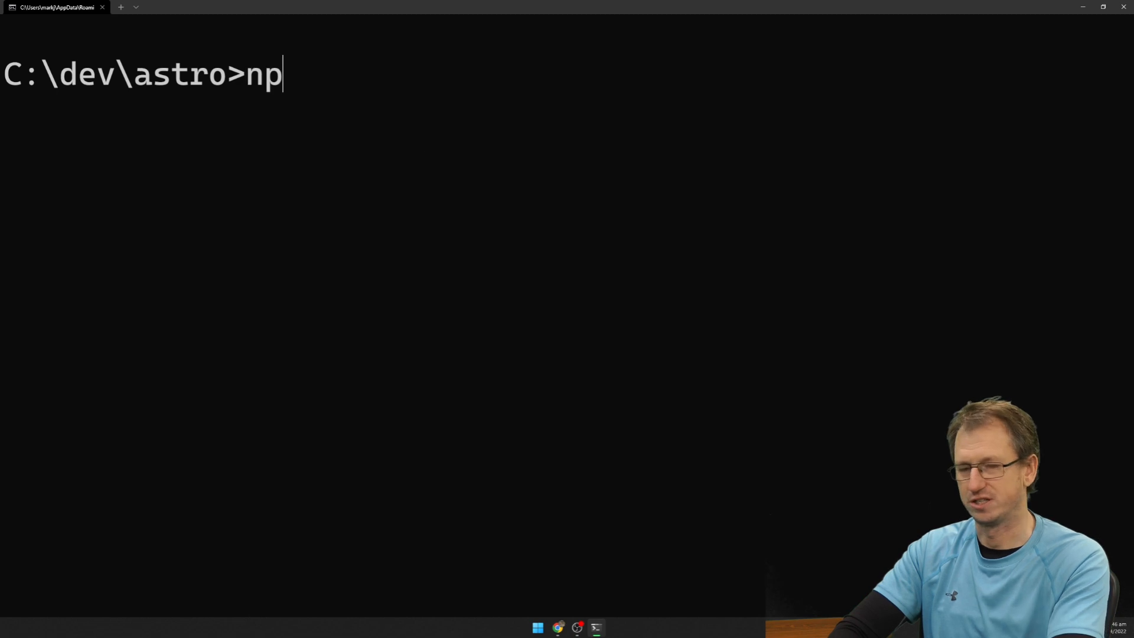
text(m init astro@)
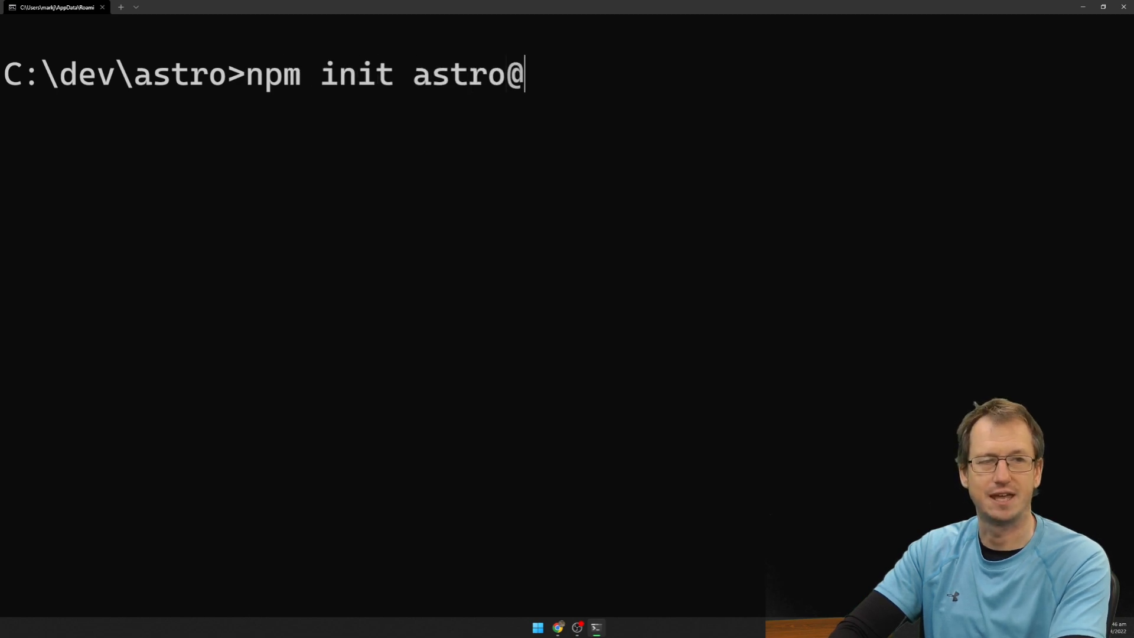
text(latest)
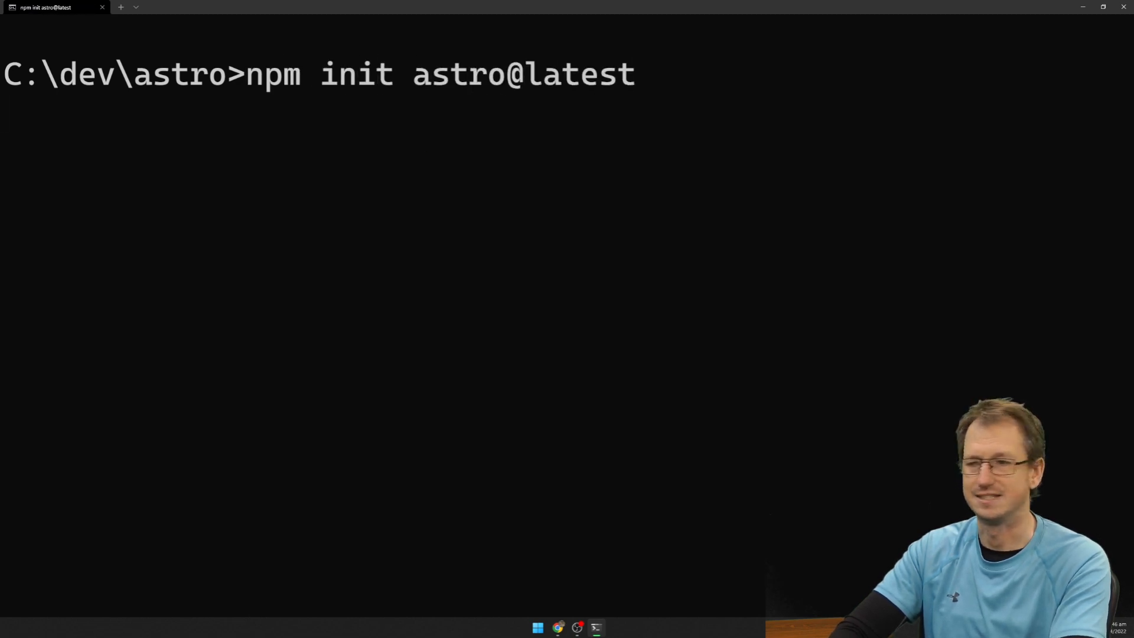
key(Enter)
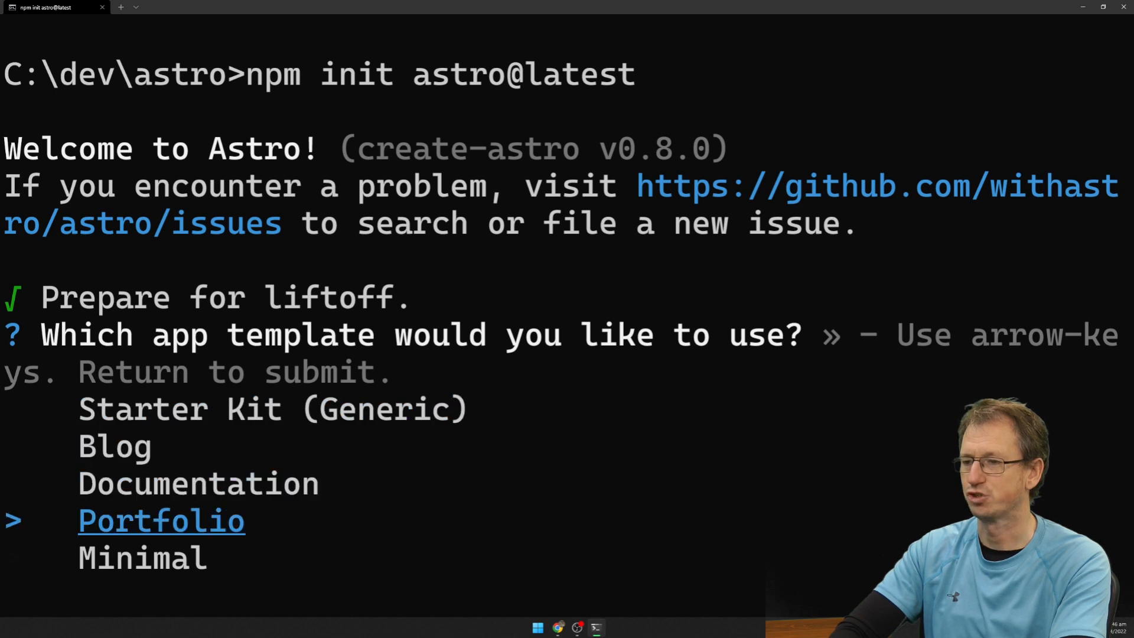
key(Enter)
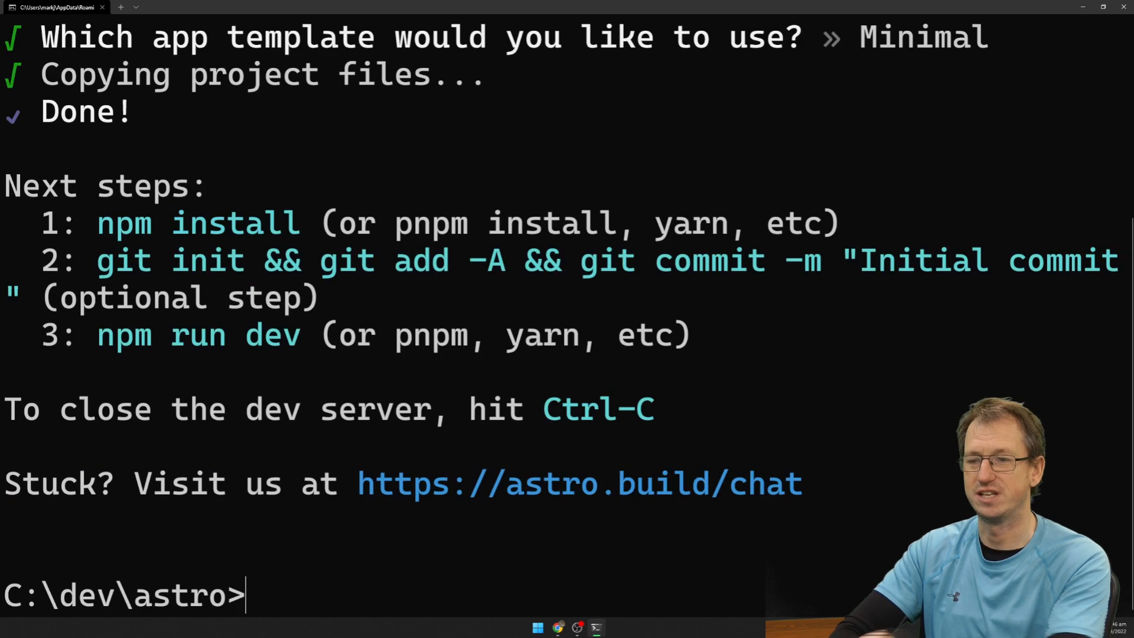
text(n)
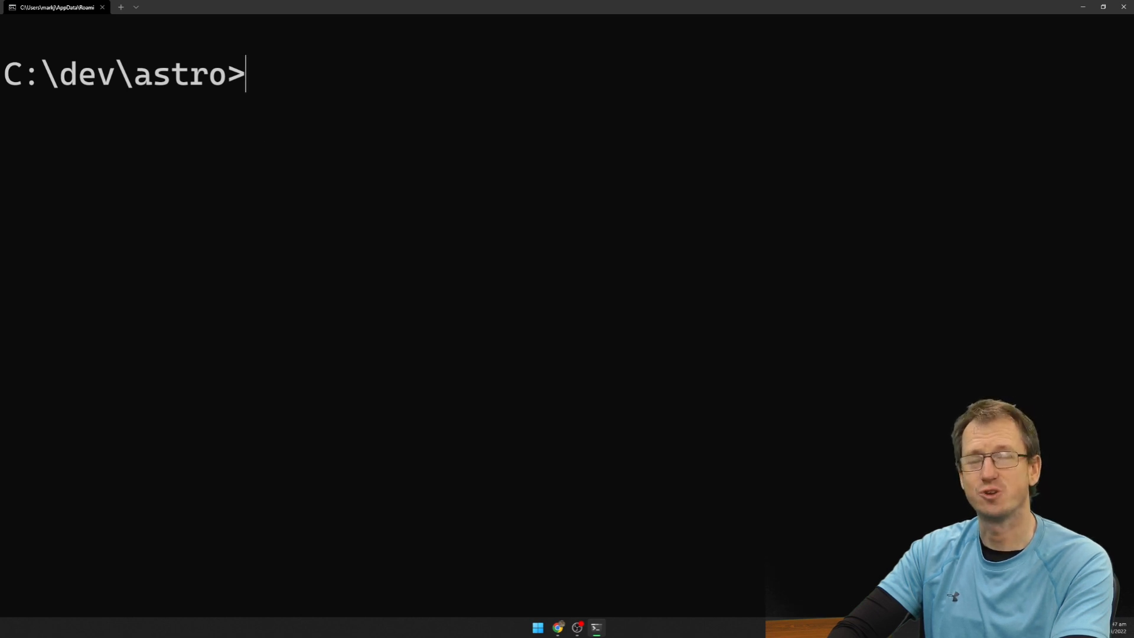
Step: Run npx astro add tailwind, accepting config changes, package install and tailwind.config.cjs
text(npx)
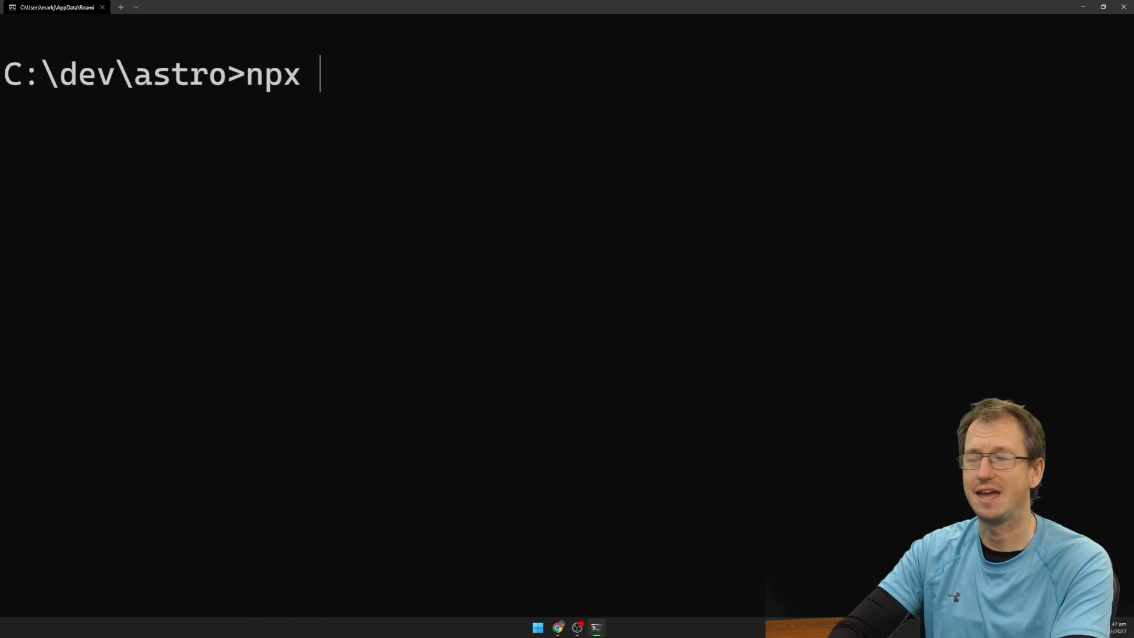
text(astro add)
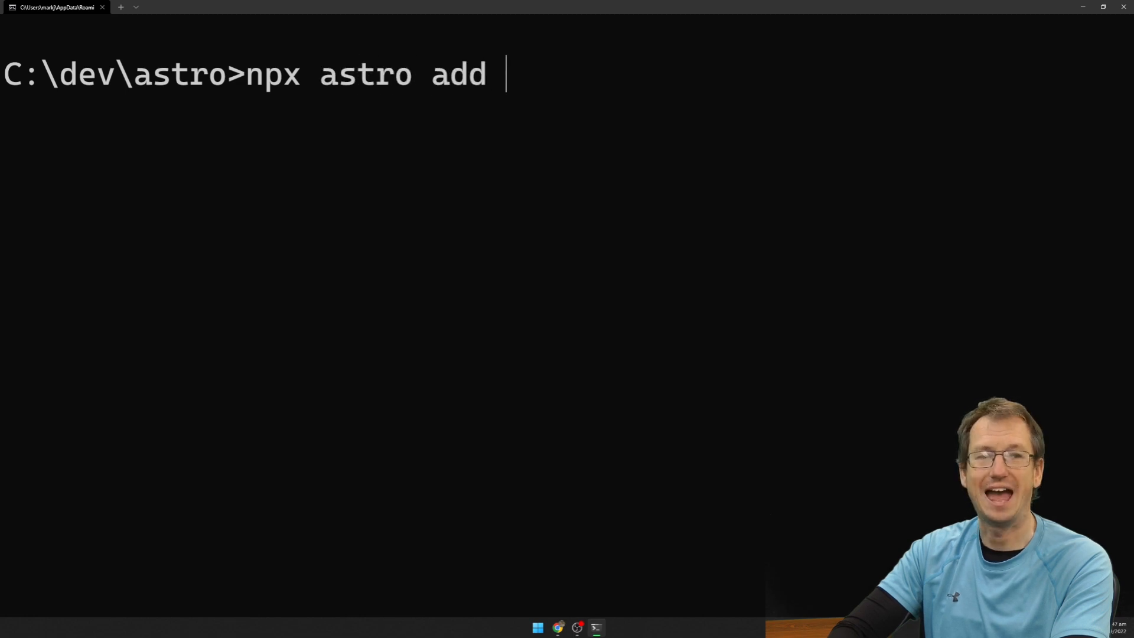
text(tailwind)
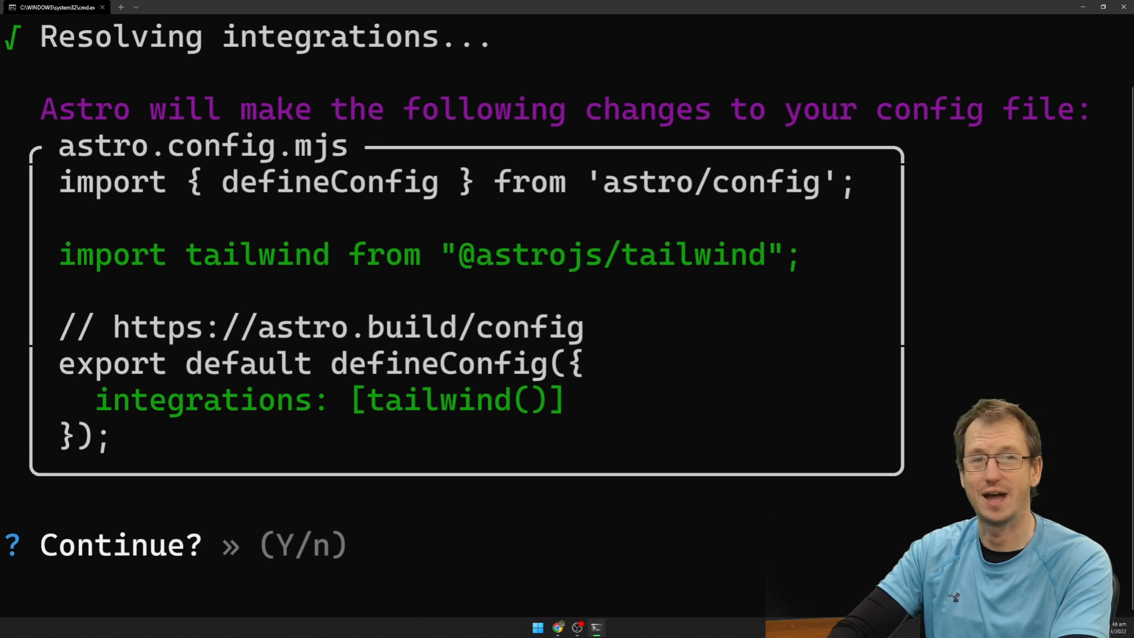
key(Enter)
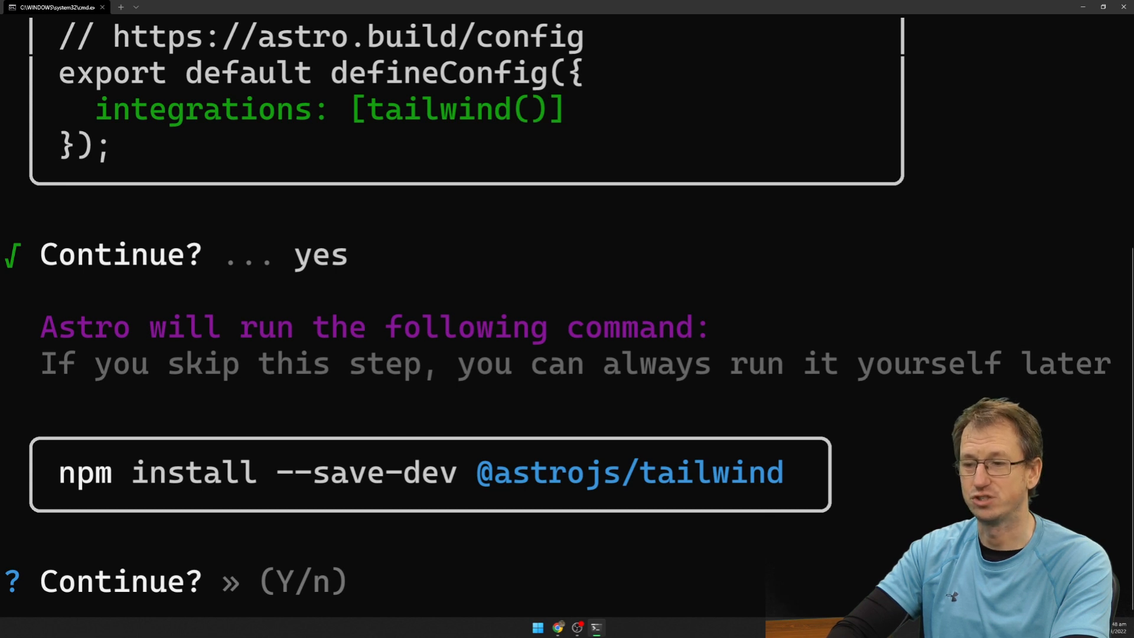
key(Enter)
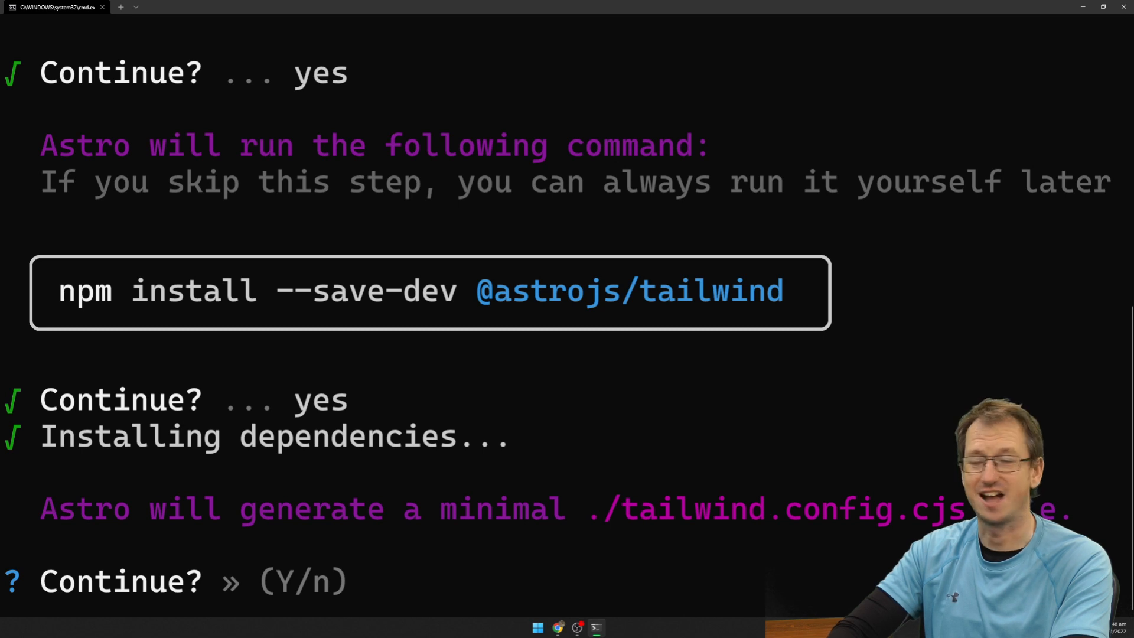
key(Enter)
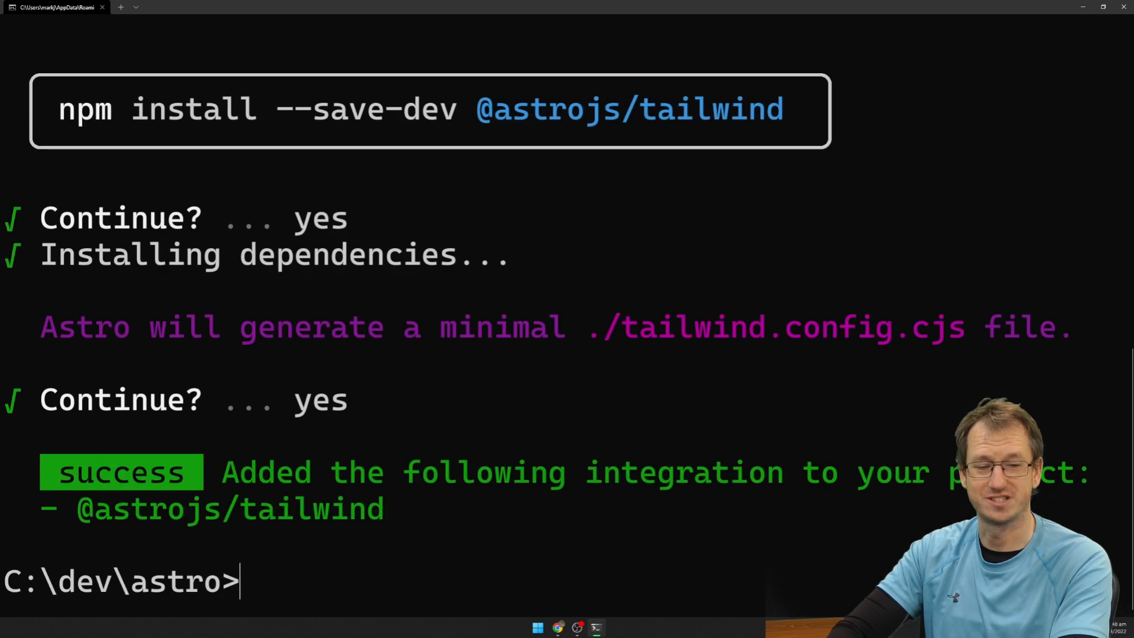
text(c)
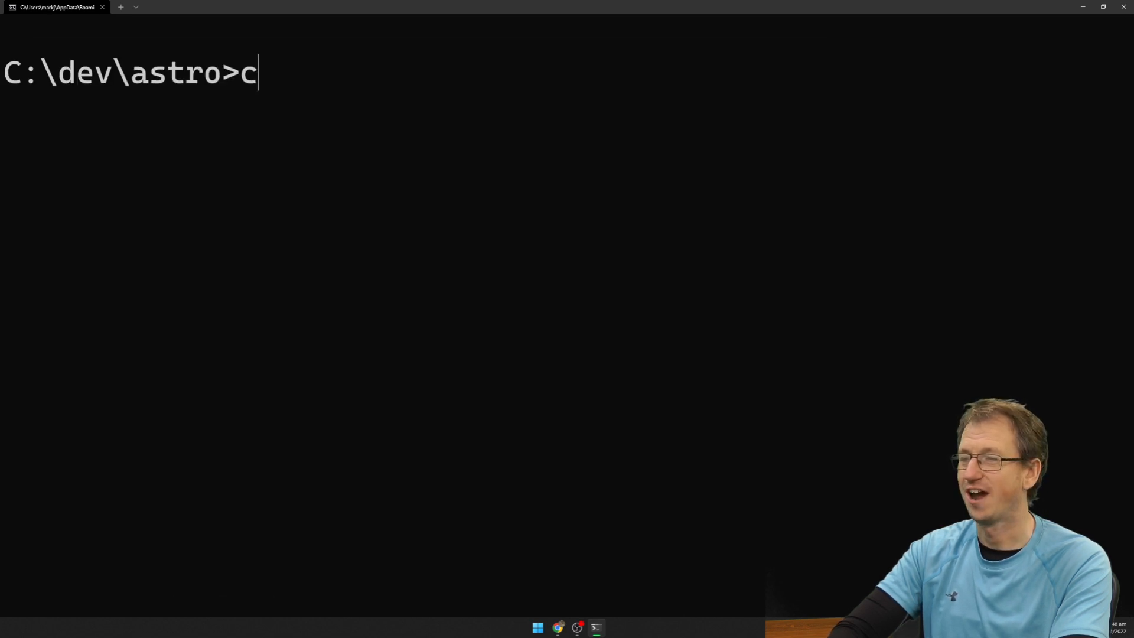
Step: Launch VS Code on the current project folder with 'code .'
text(ode .)
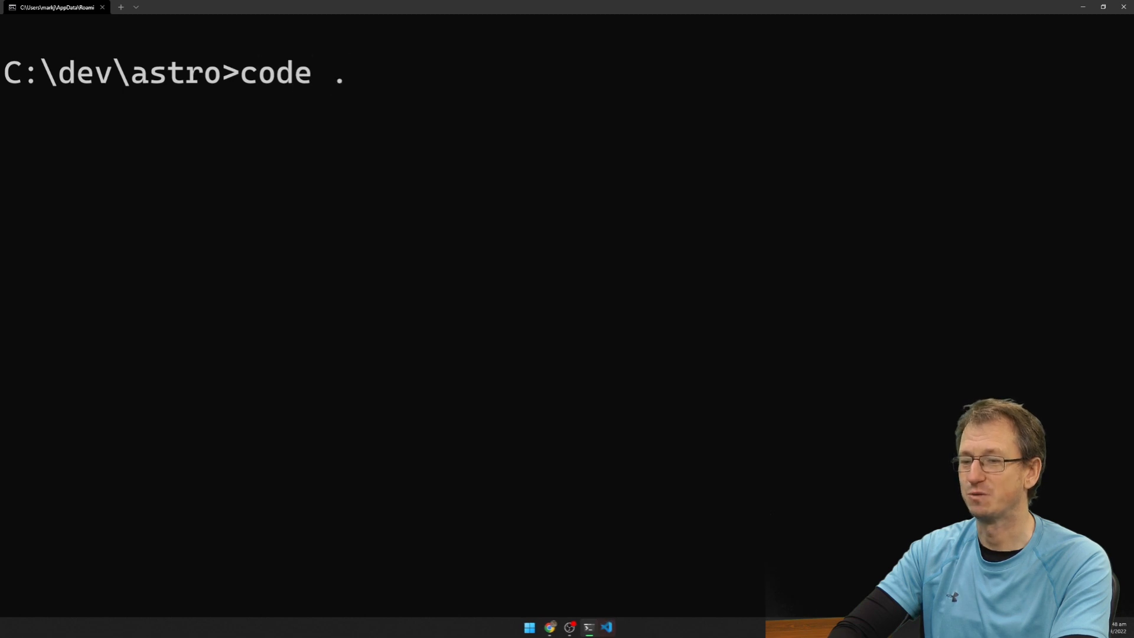
key(Enter)
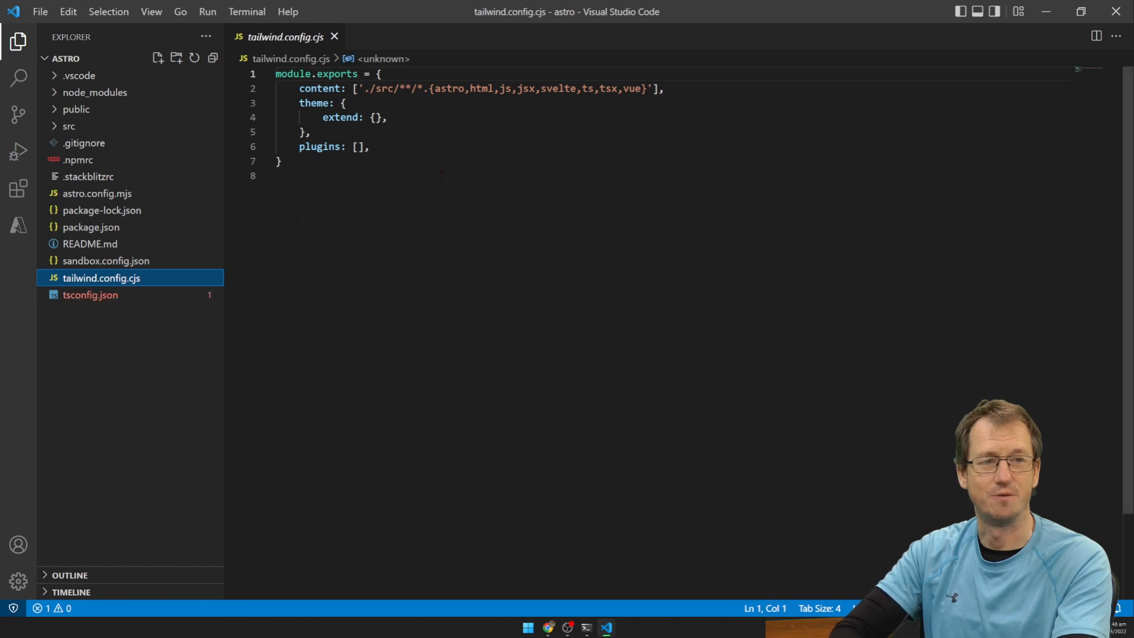
Step: Review the Tailwind content patterns, then inspect the tailwind entry in astro.config.mjs
drag(364, 88, 649, 88)
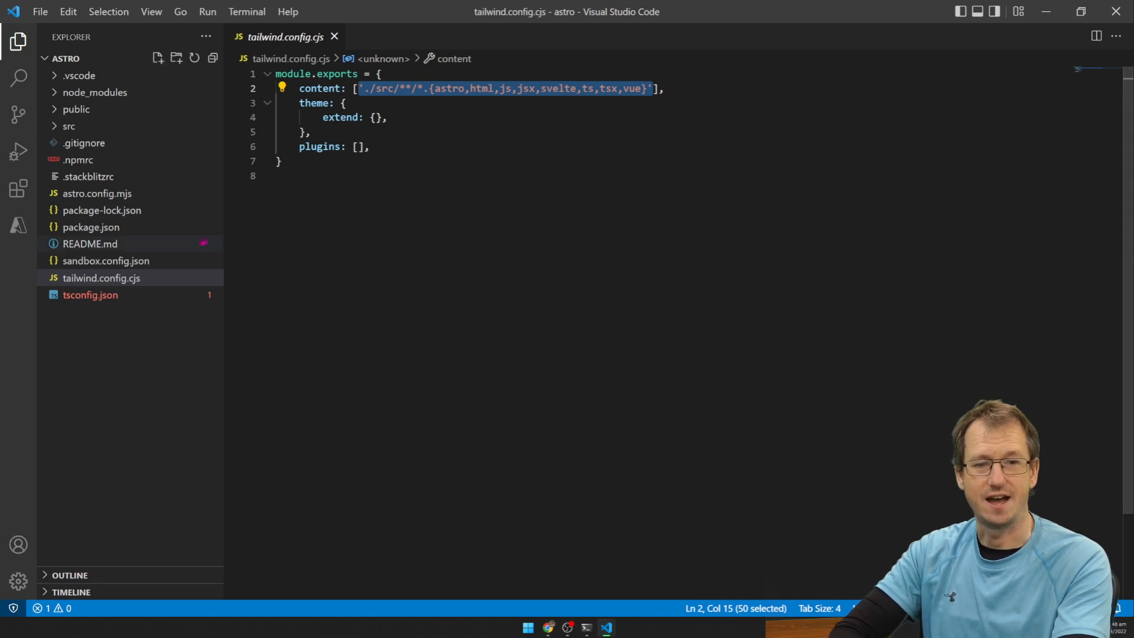
click(98, 193)
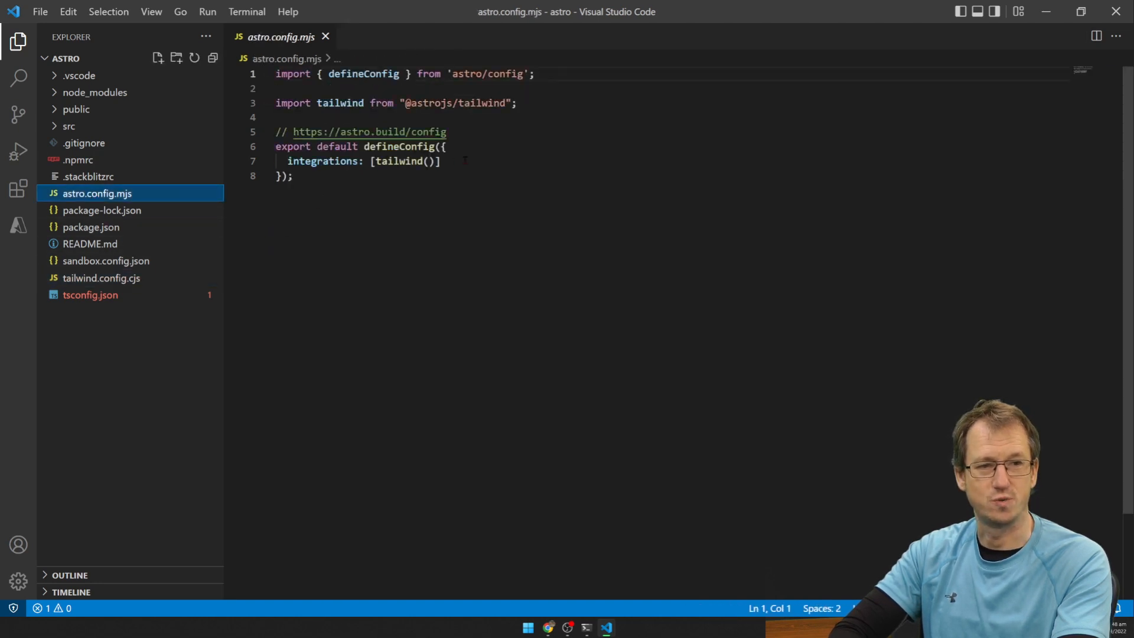
drag(287, 161, 440, 160)
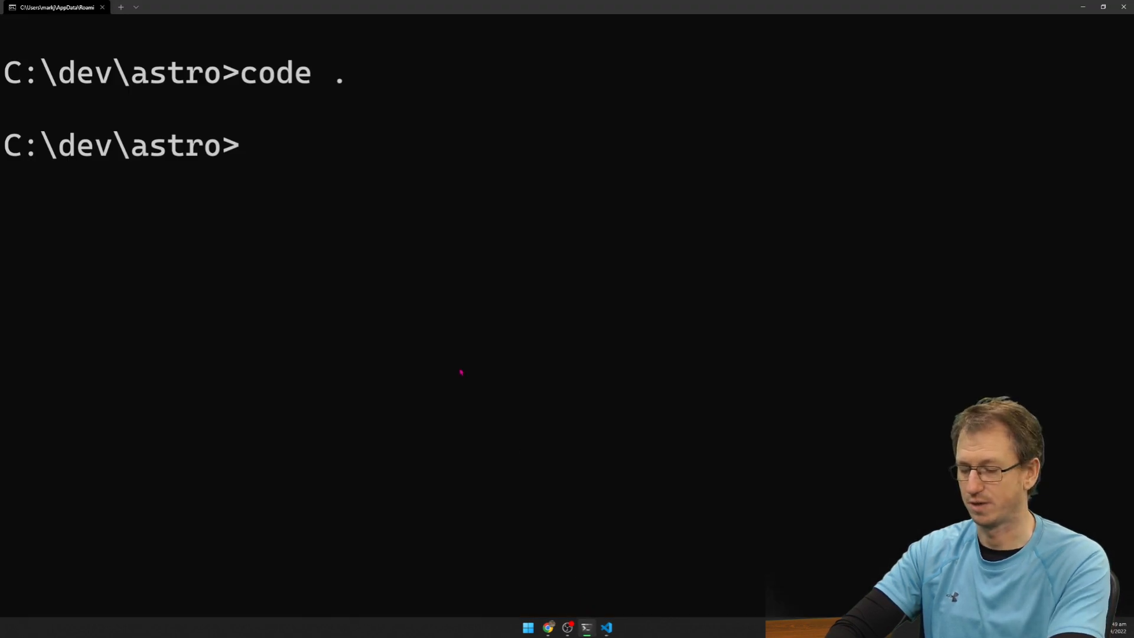
Step: Start the Astro dev server with npm run dev
text(npm run dev)
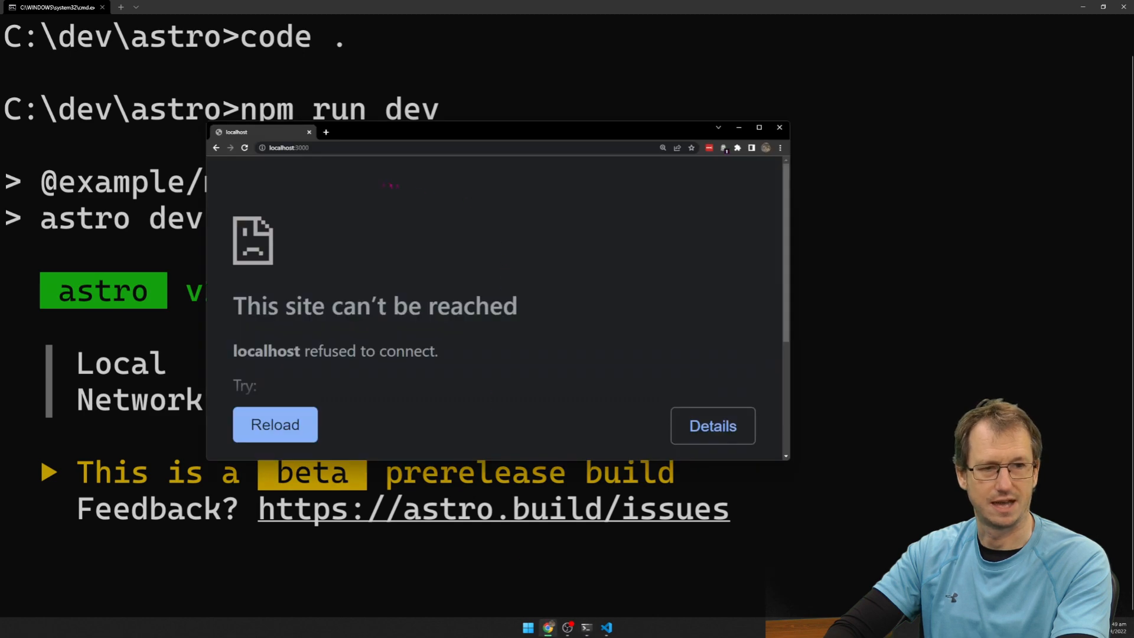
Step: Reload localhost:3000 in Chrome and select the unstyled Astro heading text
click(275, 424)
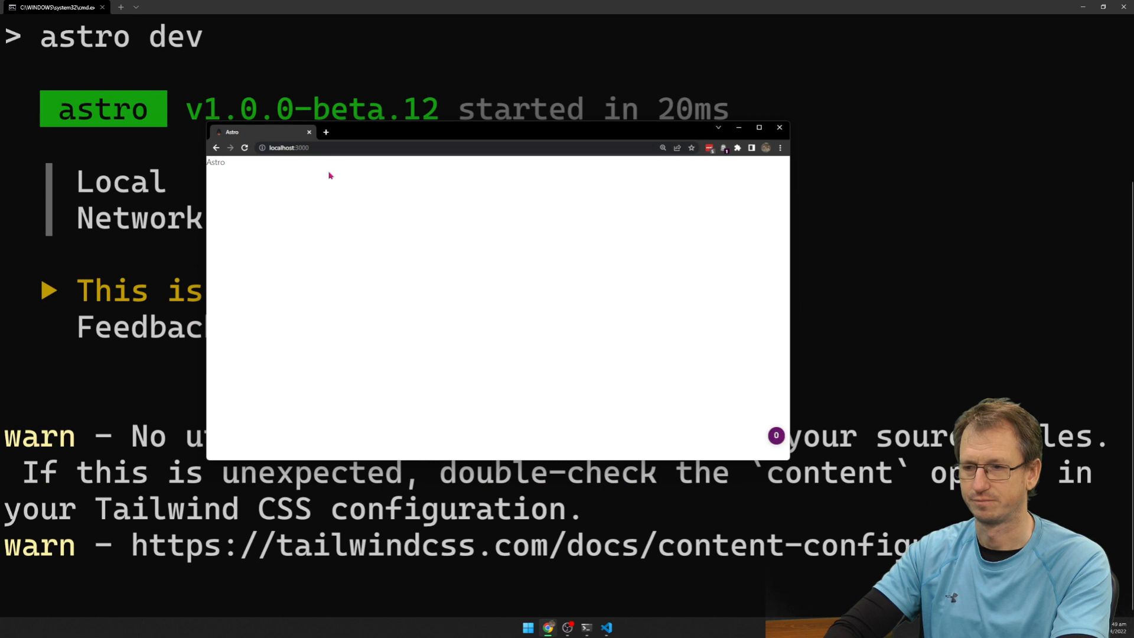
double_click(215, 163)
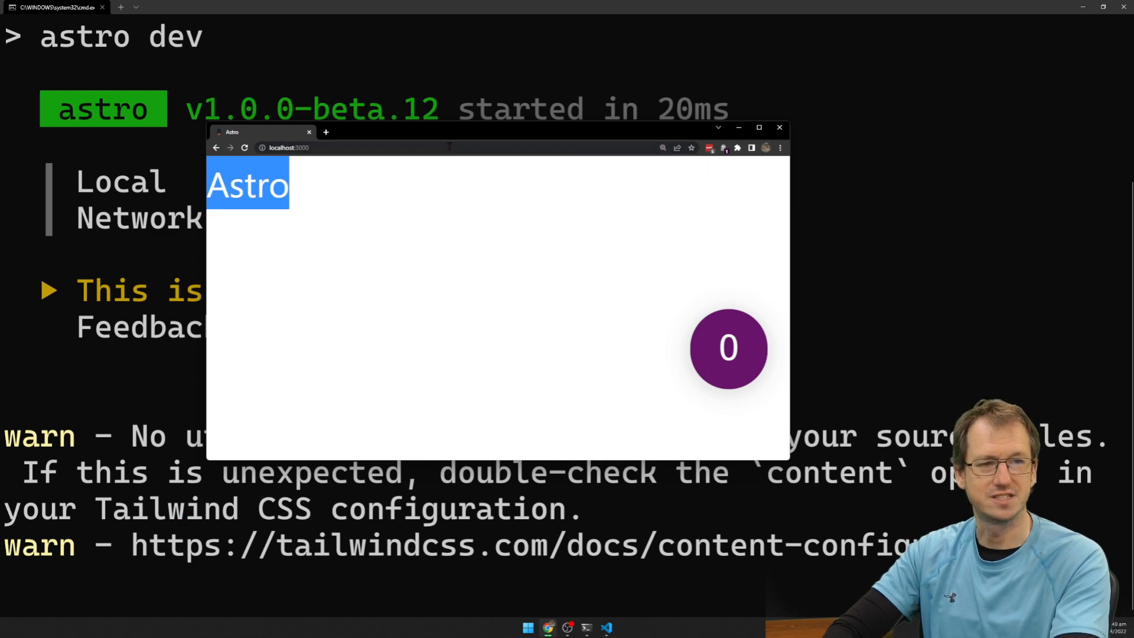
drag(261, 132, 448, 117)
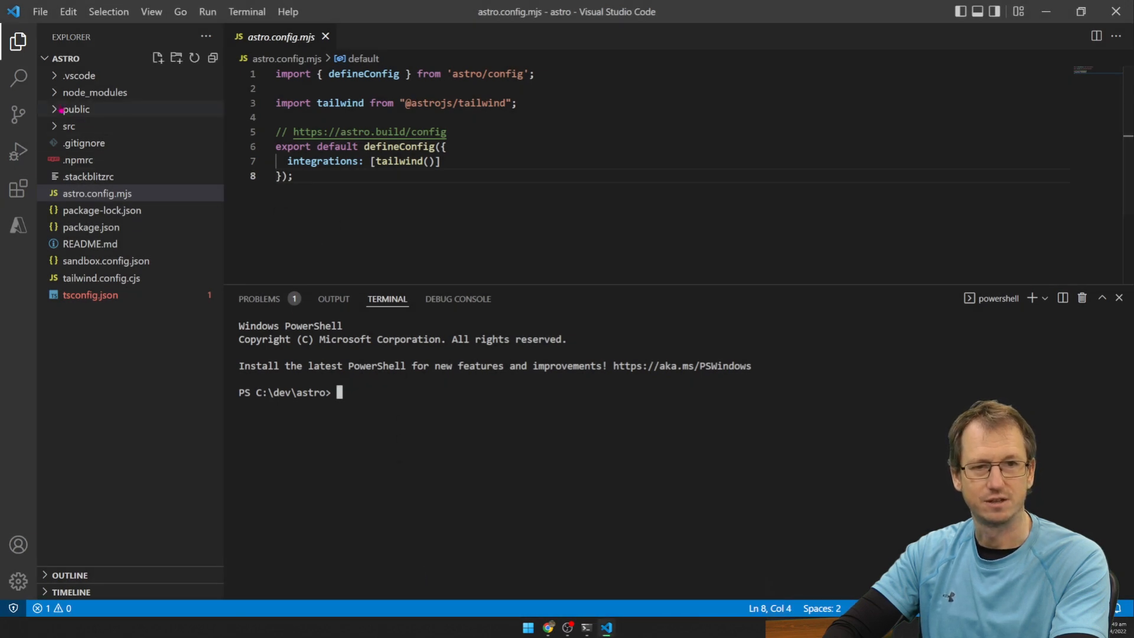
Step: In src/pages/index.astro, add class="text-5xl text-red-500" to the h1 and save
click(69, 126)
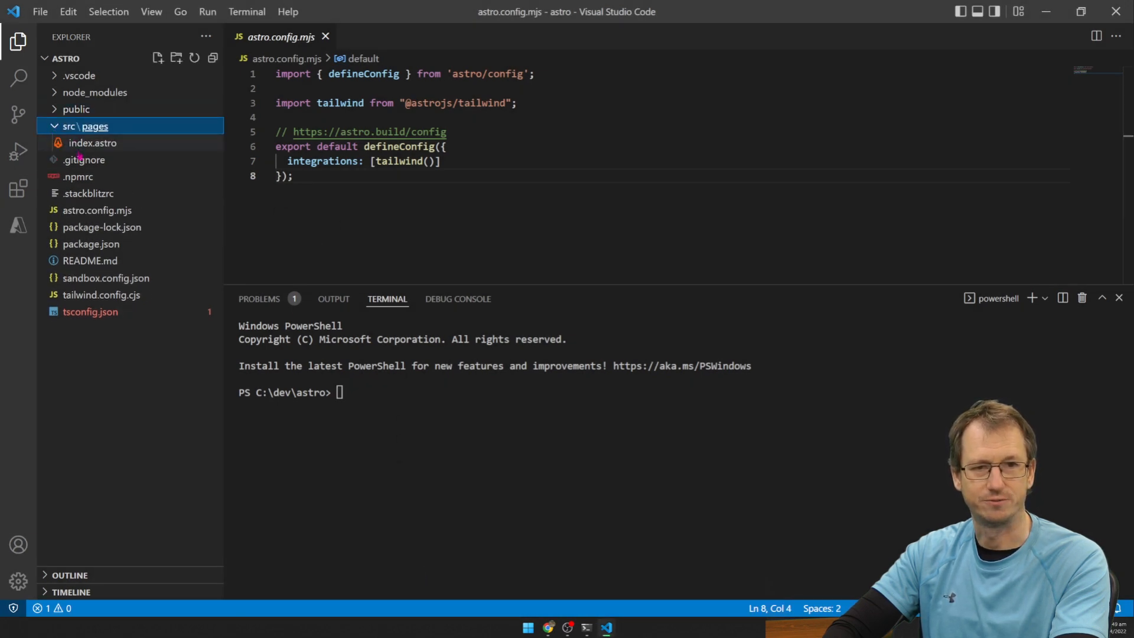
click(92, 143)
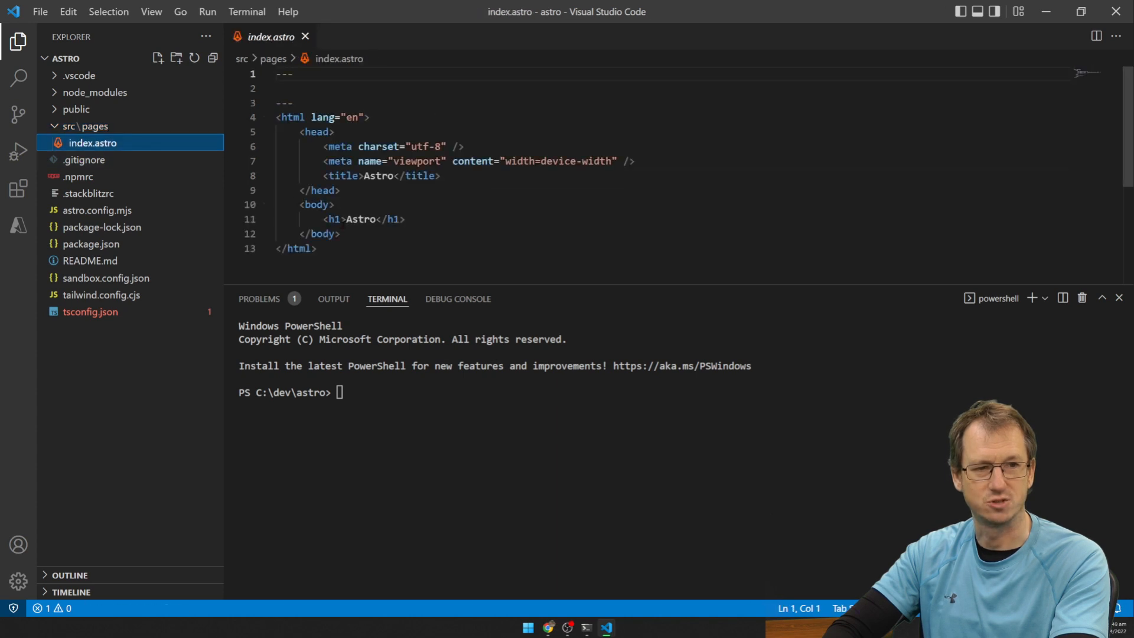
text(ca)
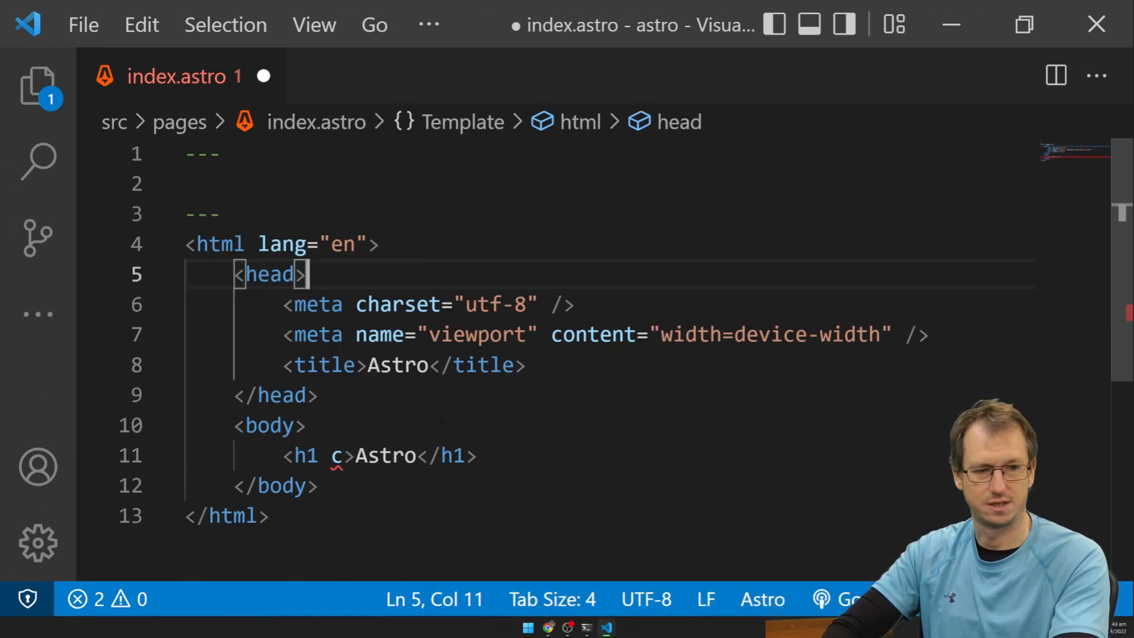
text(lass="t)
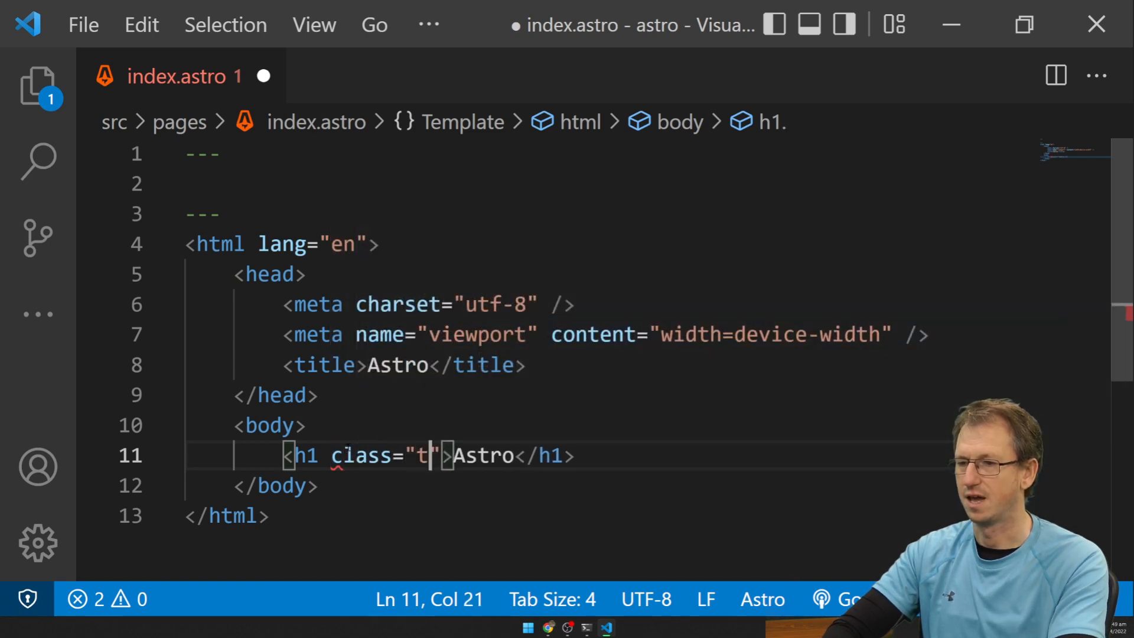
text(ext-5xl text-red-500)
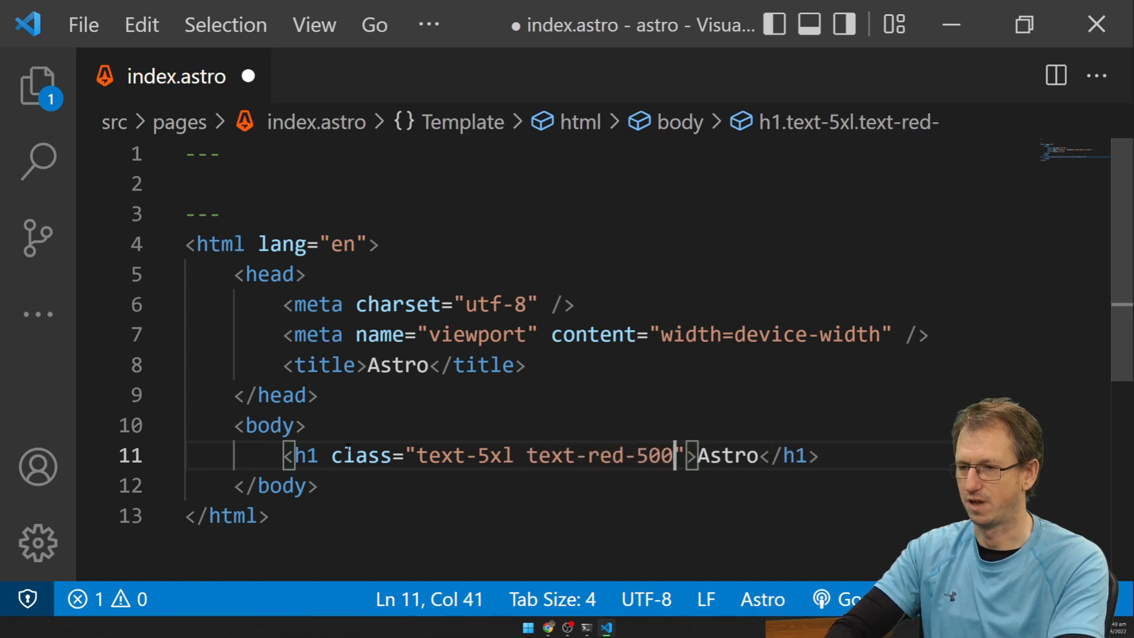
key(Ctrl+s)
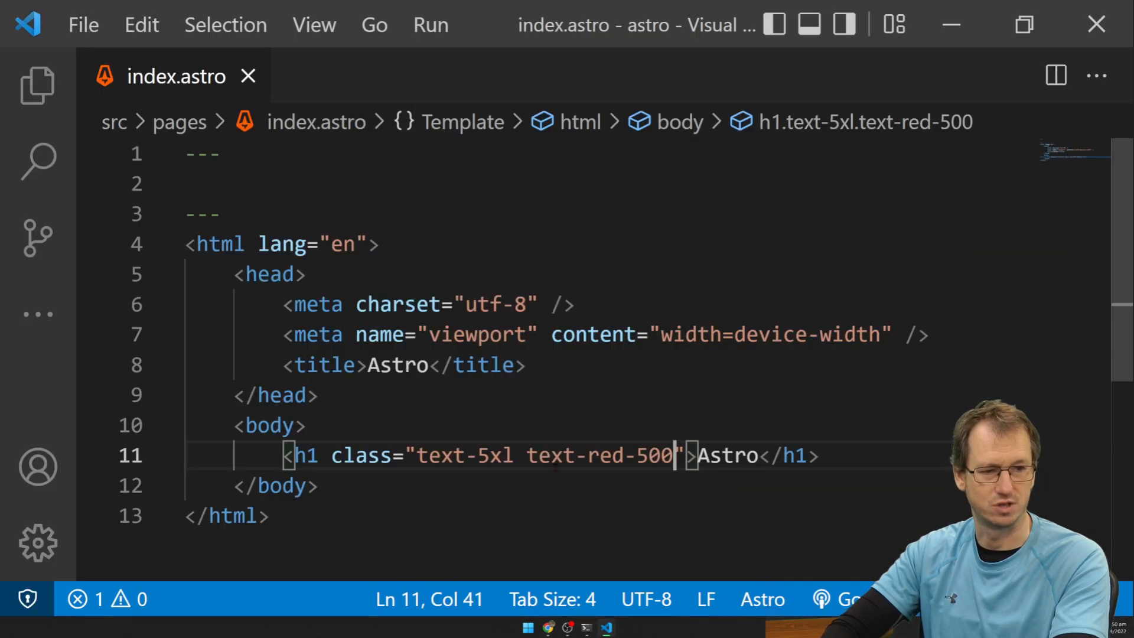
Step: Replace 'red' with 'blue' in the h1's text-red-500 class
double_click(607, 455)
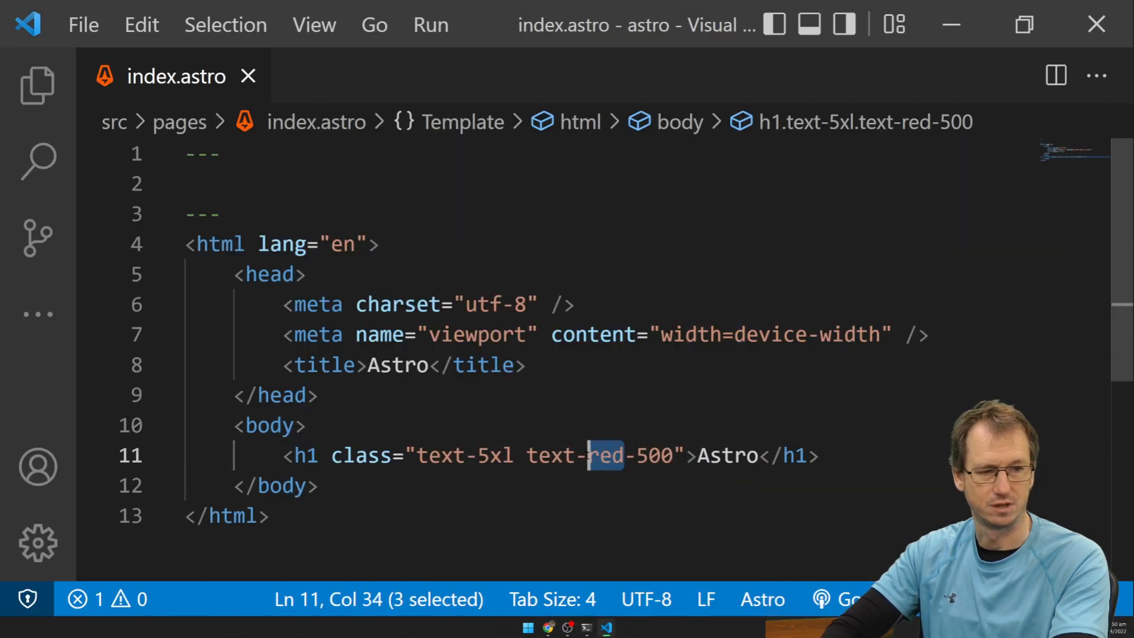
text(blue)
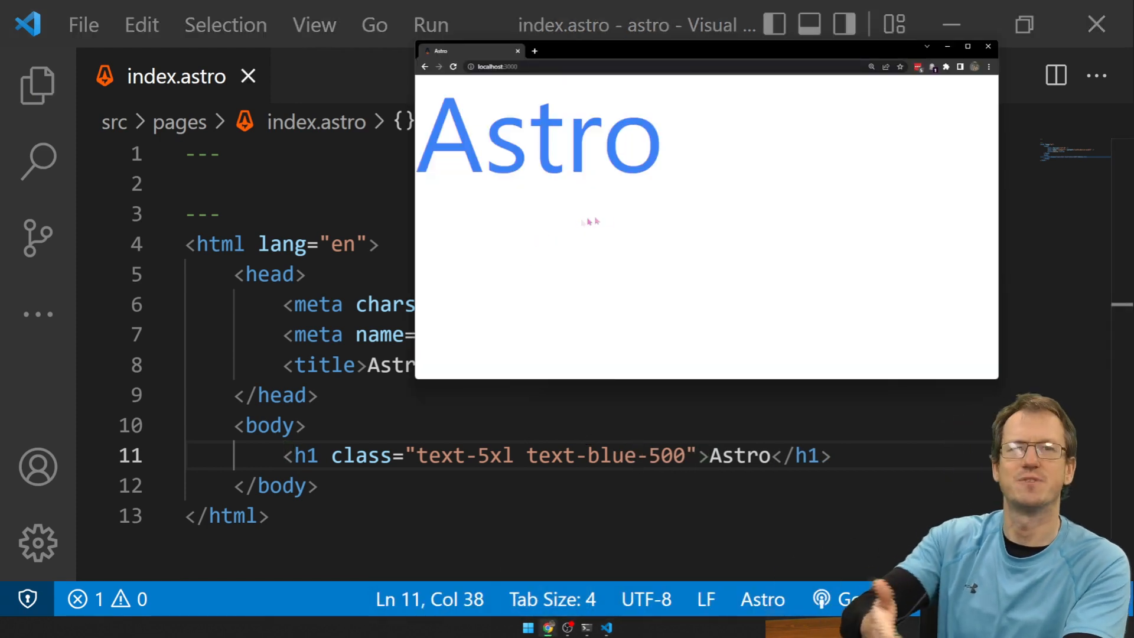
mouse_move(739, 274)
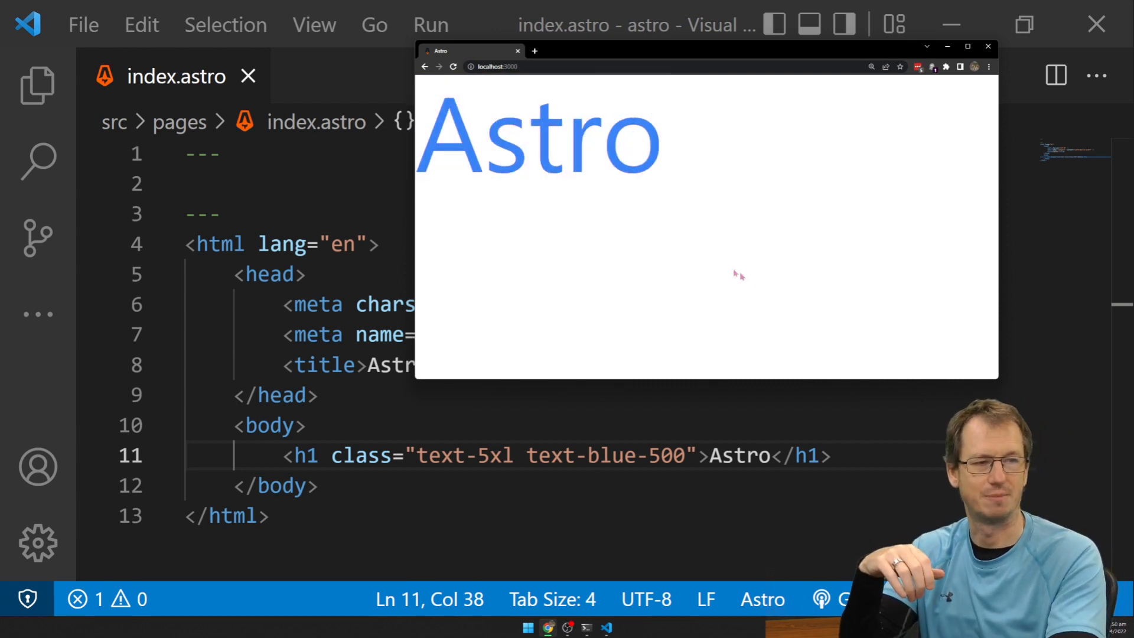
mouse_move(672, 228)
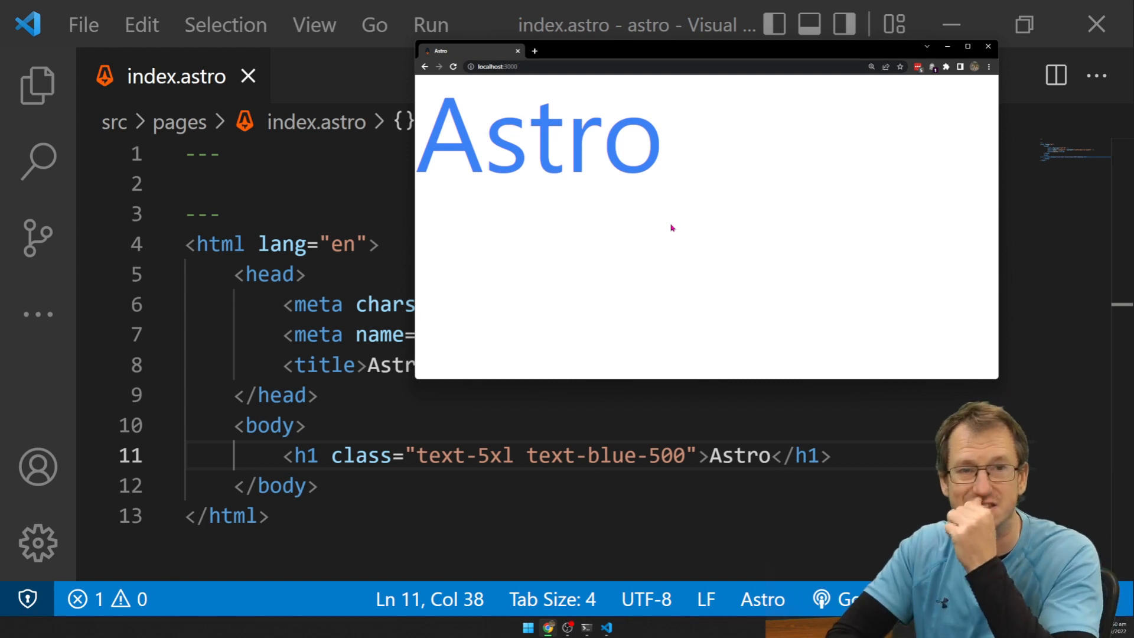
mouse_move(652, 233)
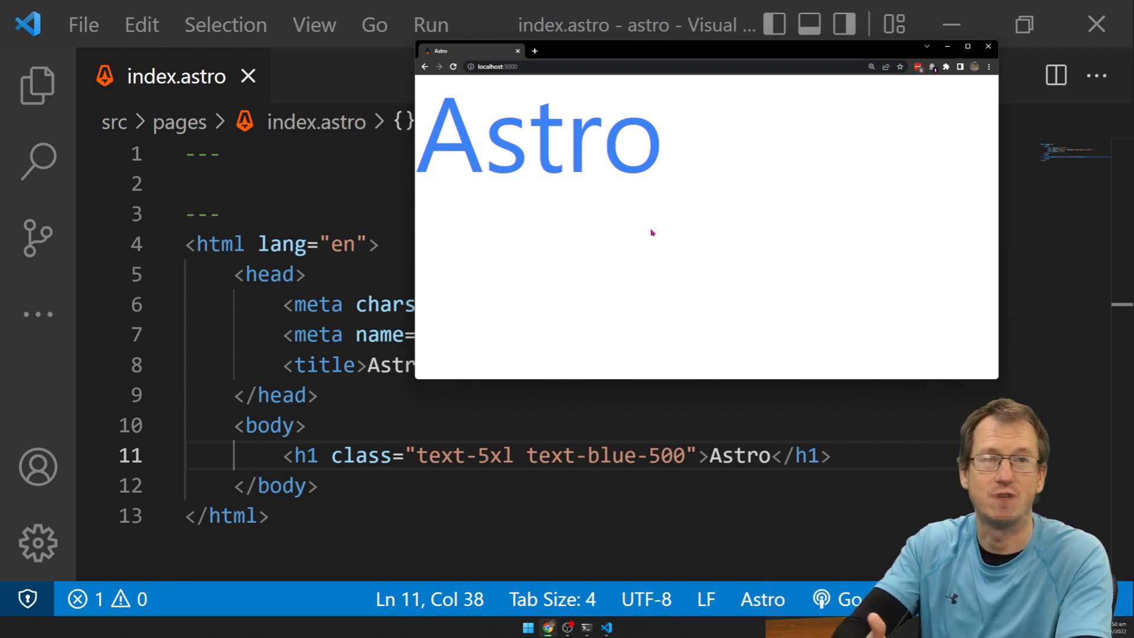
mouse_move(666, 186)
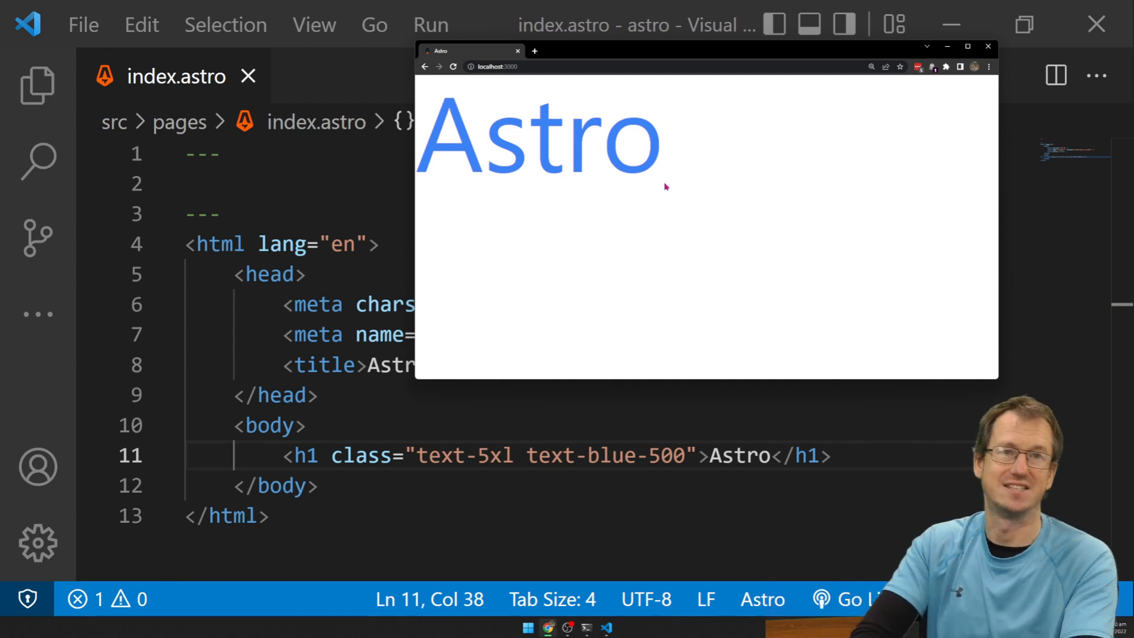
mouse_move(633, 206)
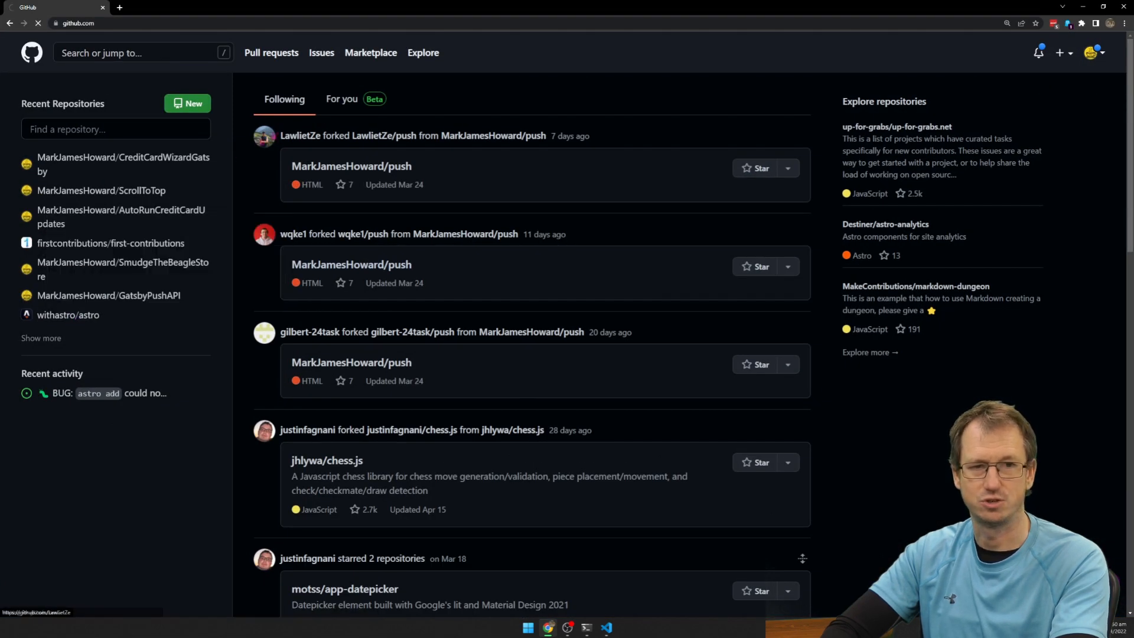
Step: Browse withastro/astro down to packages/integrations/tailwind on GitHub
click(68, 315)
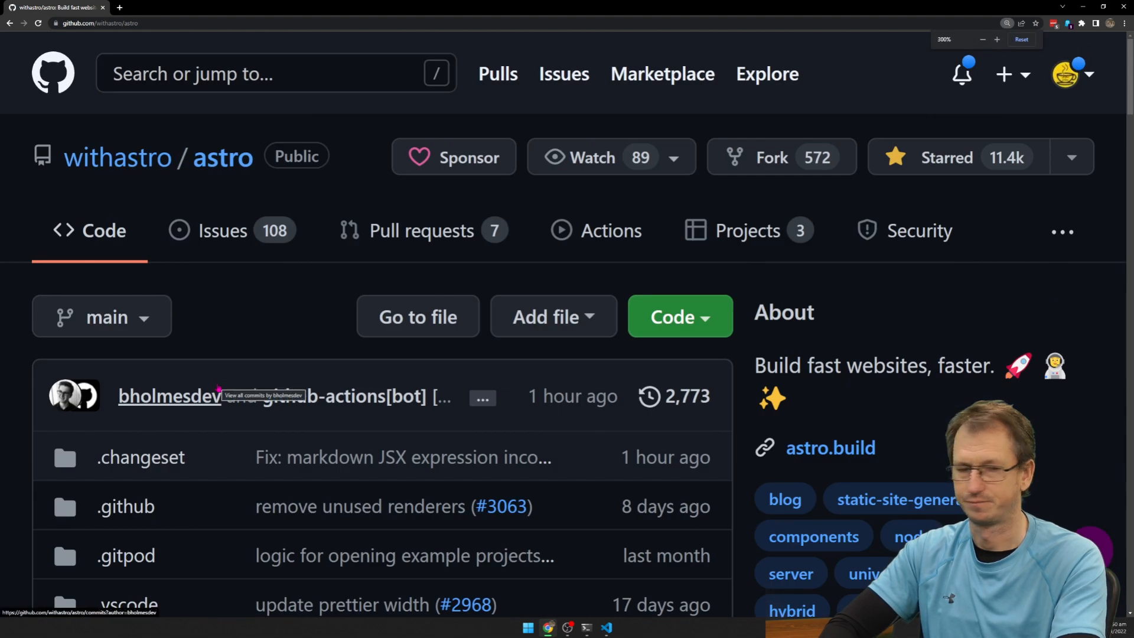
scroll(down, 3)
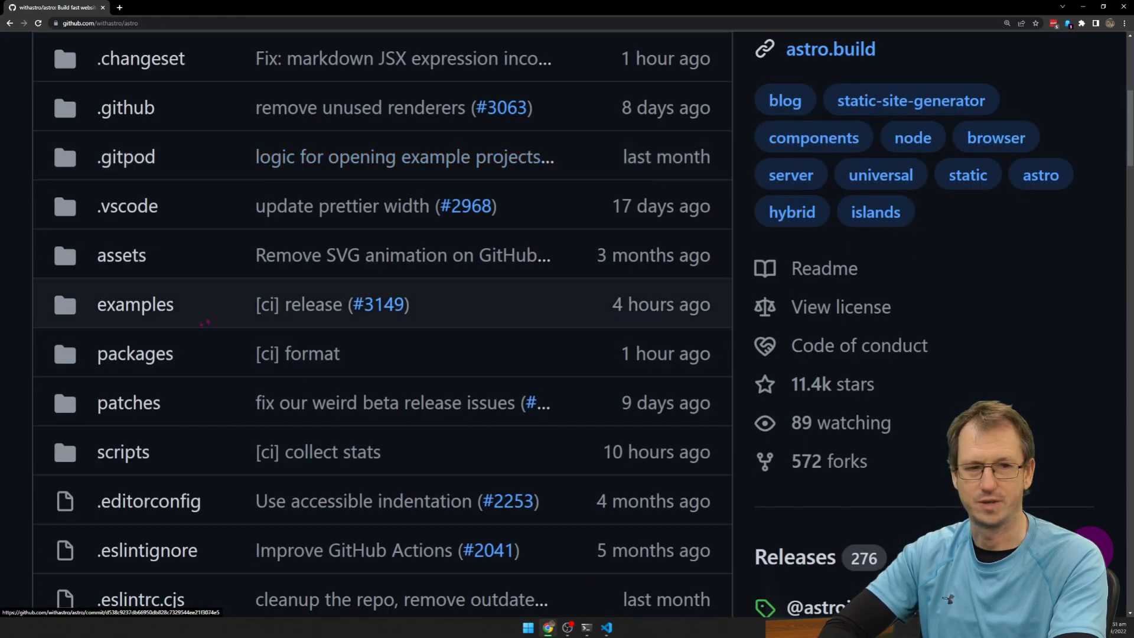
click(135, 353)
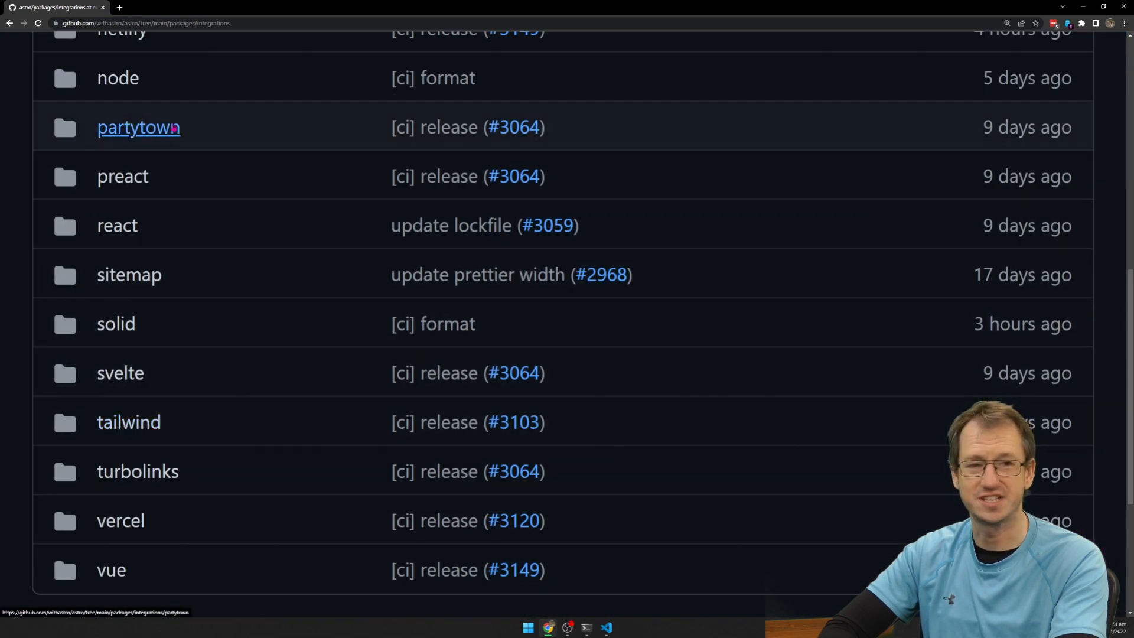
mouse_move(129, 431)
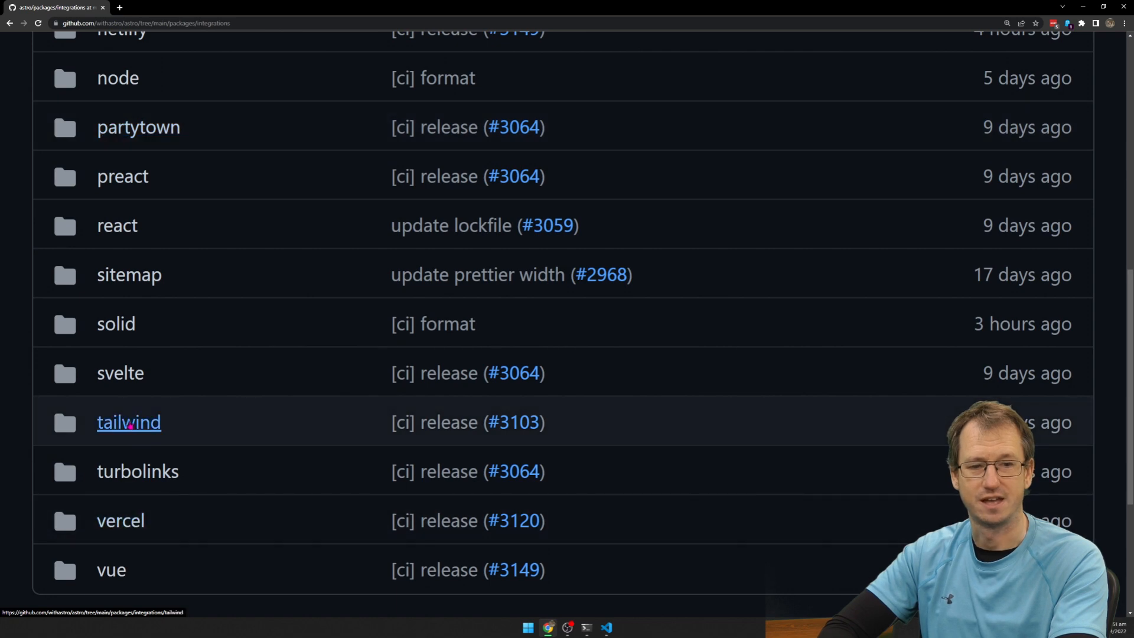
click(128, 422)
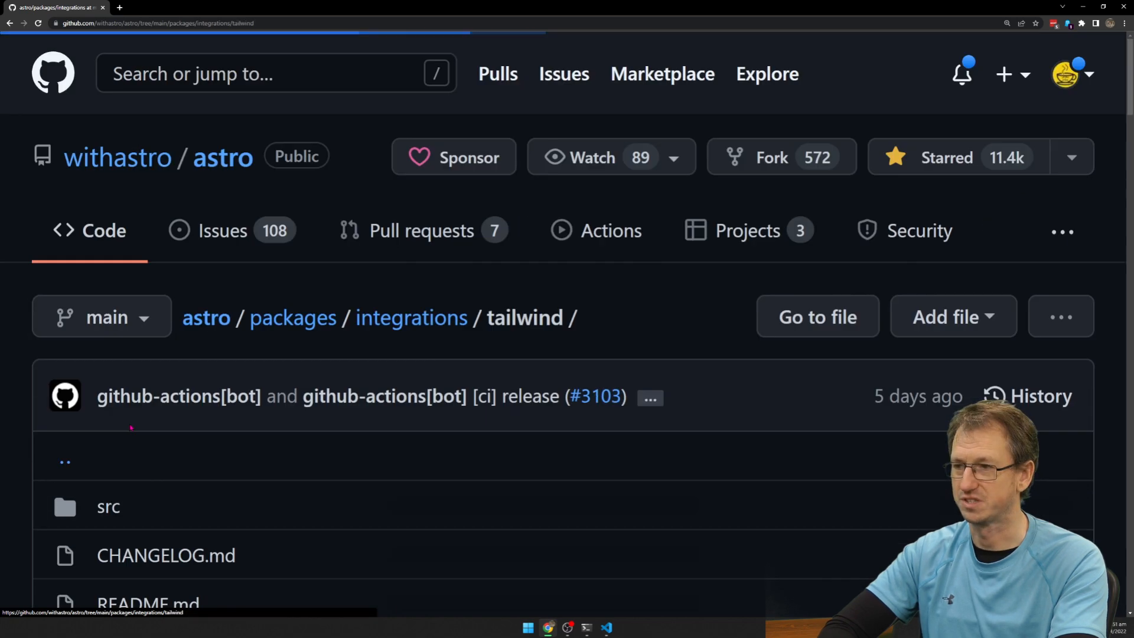
scroll(down, 3)
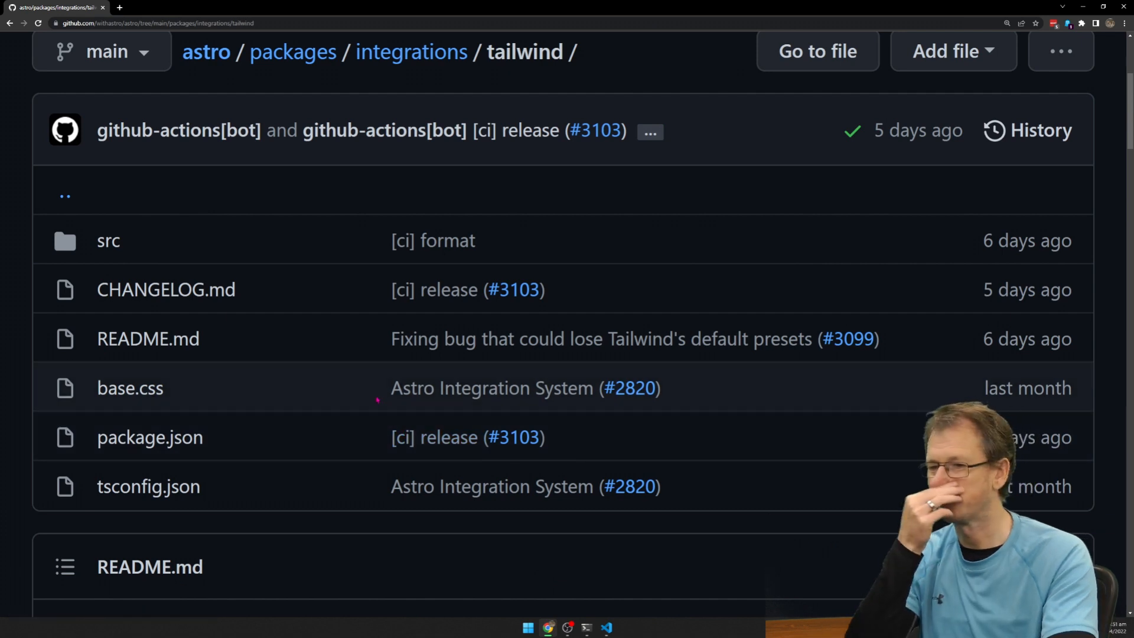
mouse_move(106, 397)
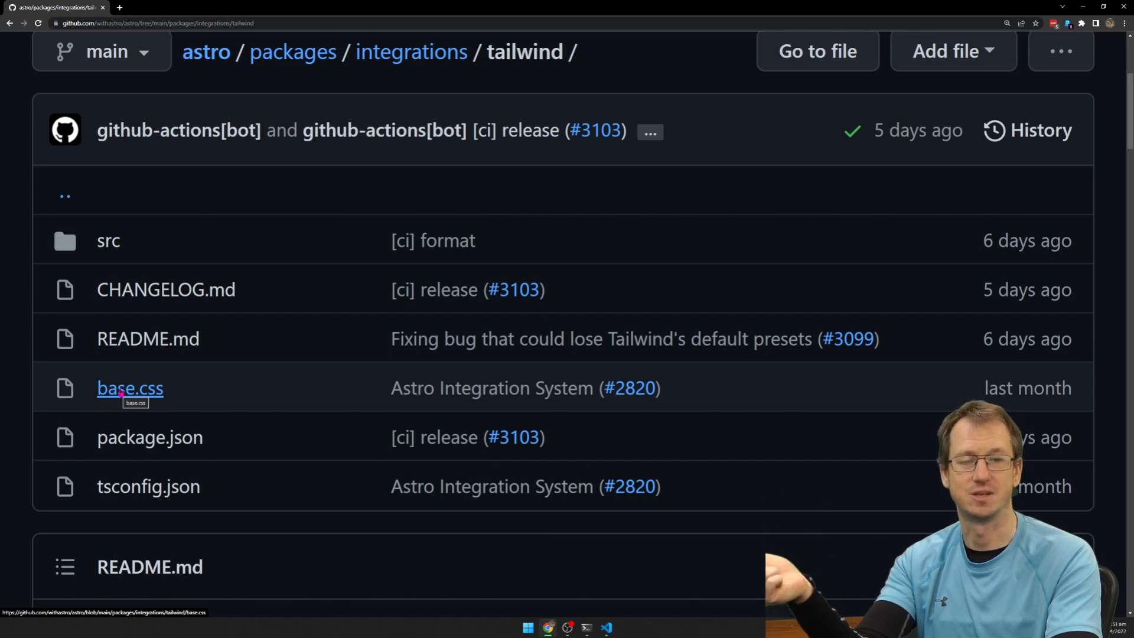
click(130, 389)
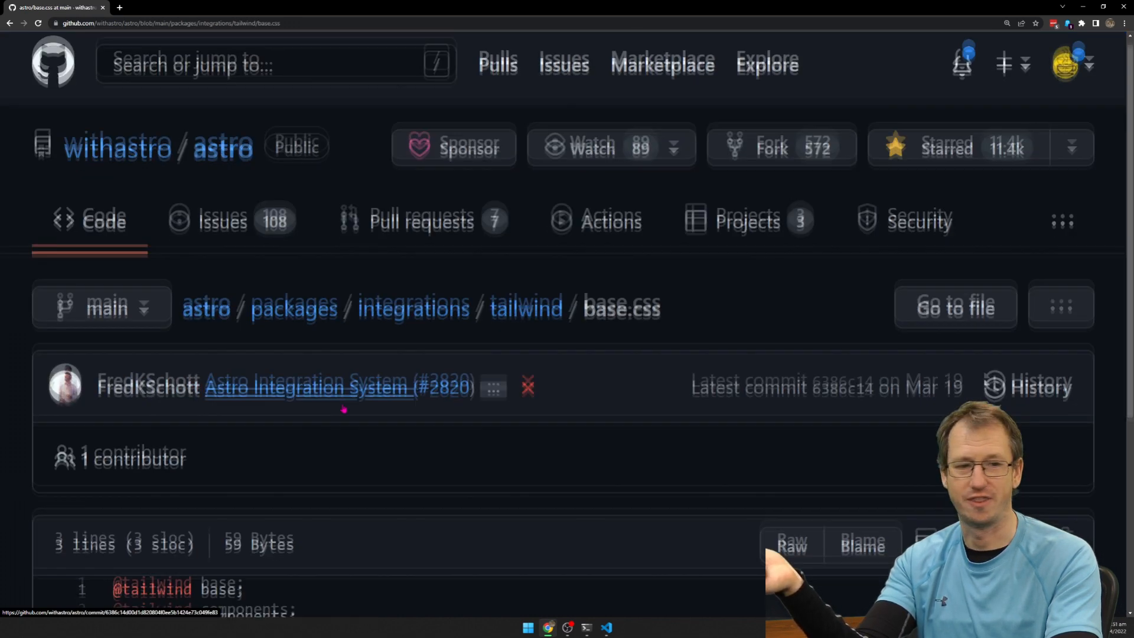
scroll(down, 3)
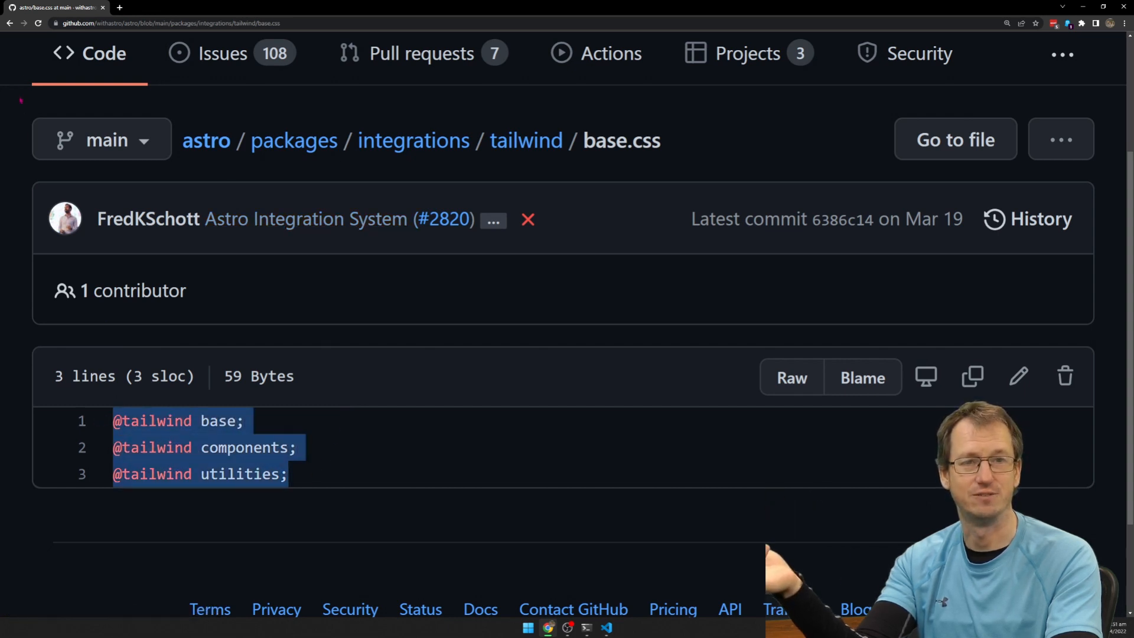
click(526, 141)
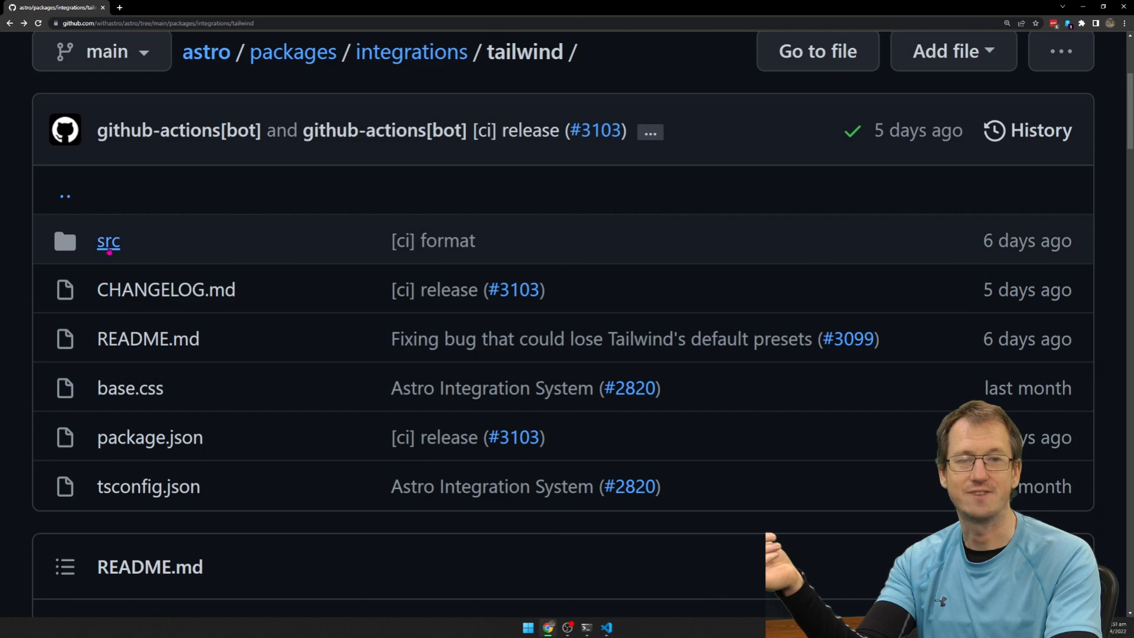
Step: Open src/index.ts, scroll to the astro:config:setup hook, and highlight the postcss plugin line
click(108, 241)
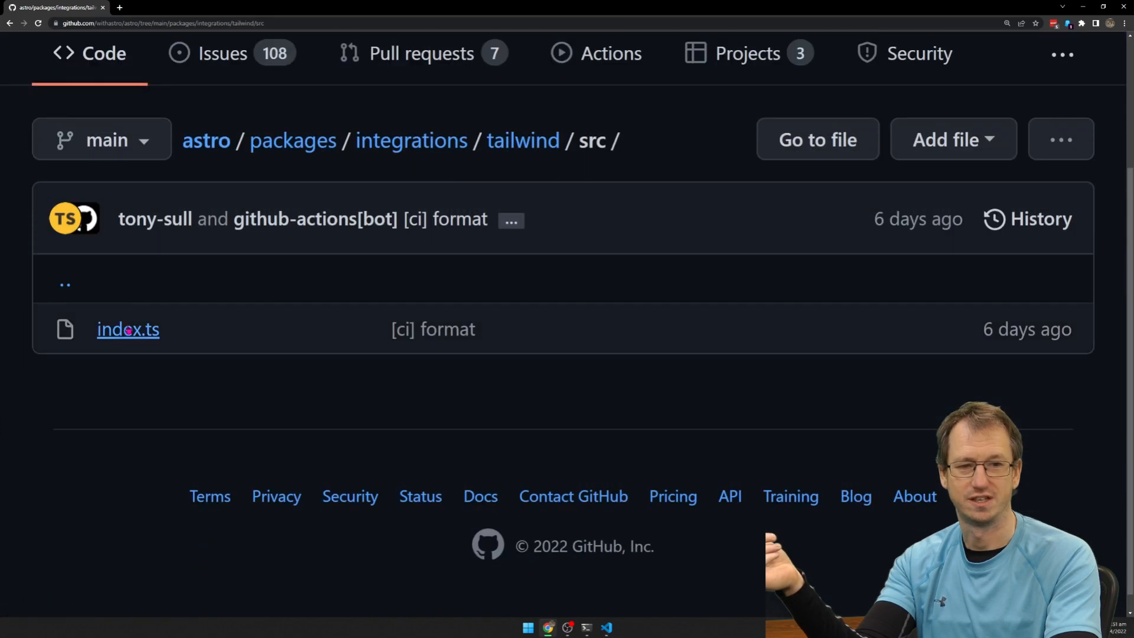
click(127, 329)
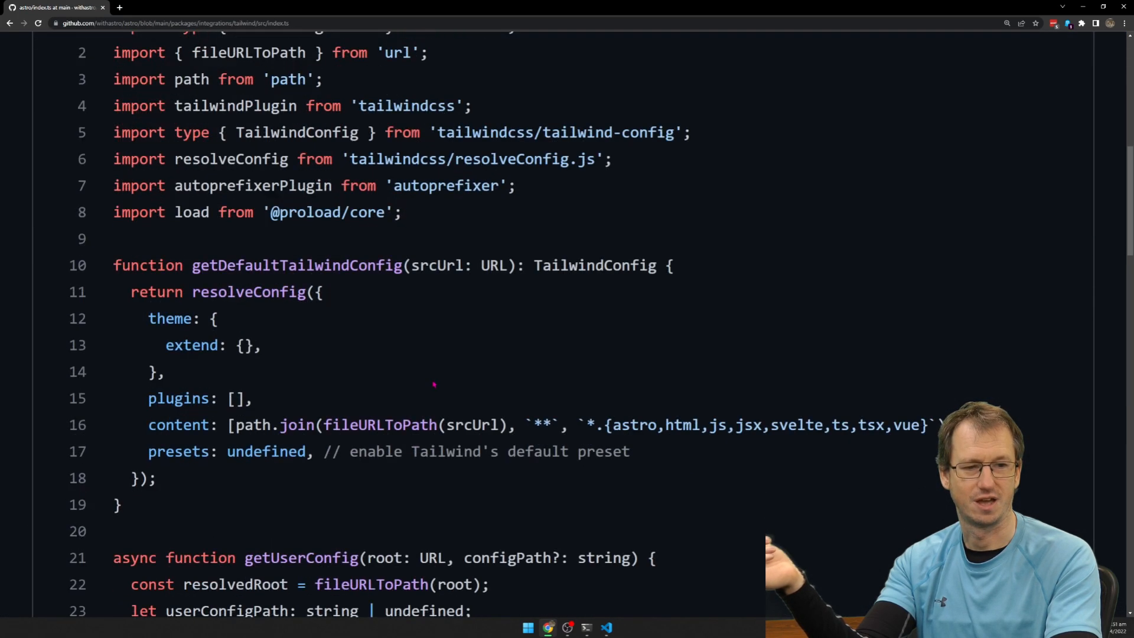
scroll(down, 3)
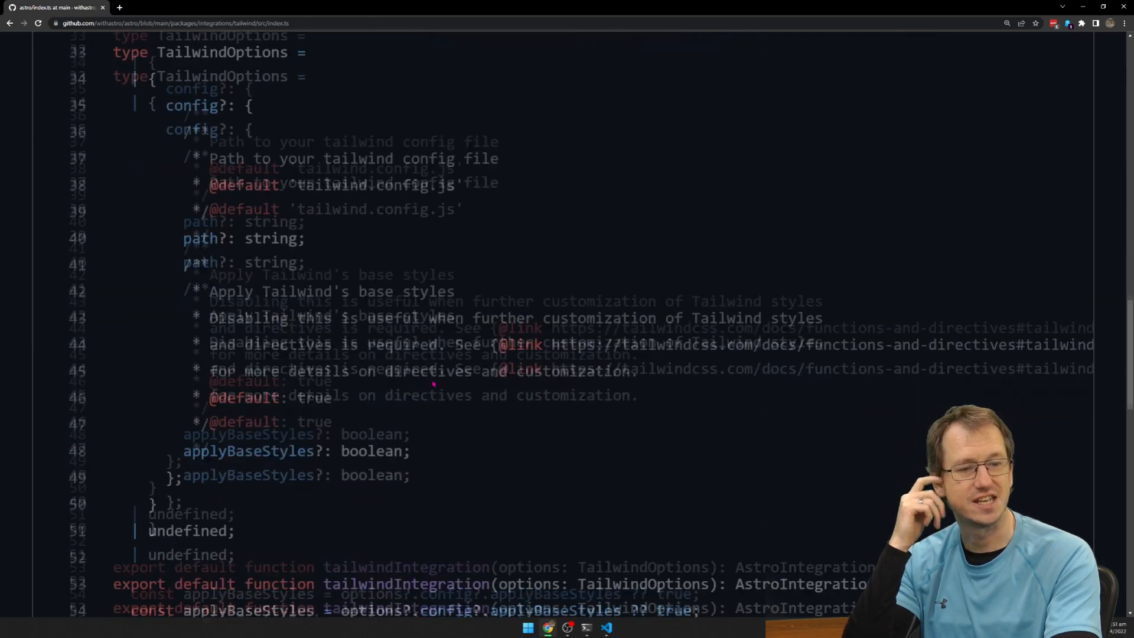
scroll(down, 3)
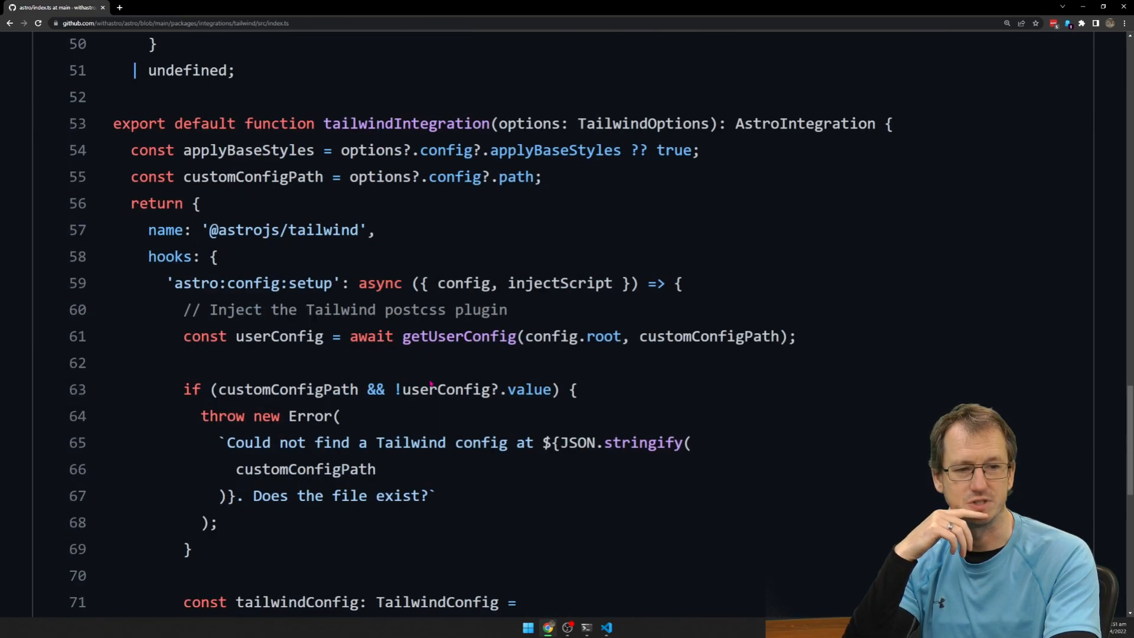
scroll(down, 3)
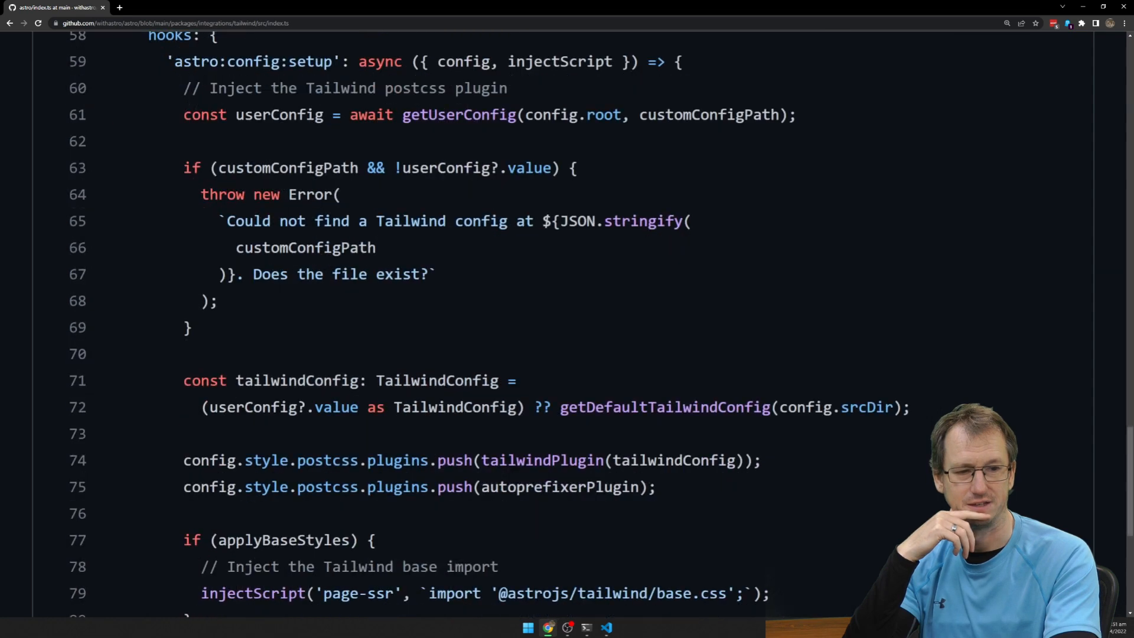
drag(184, 460, 655, 487)
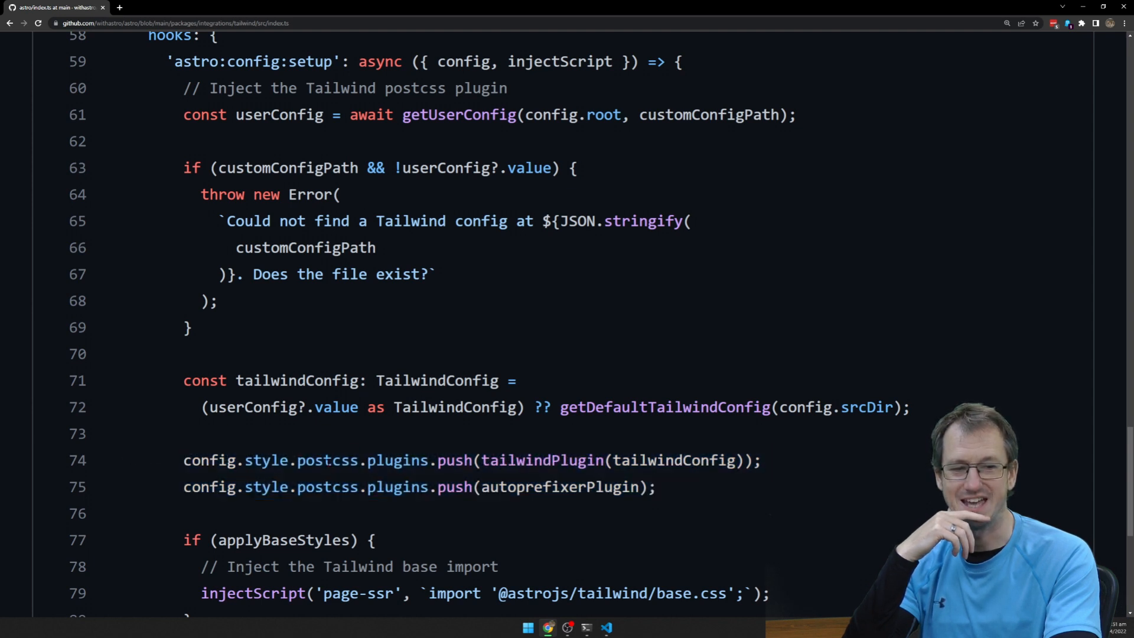
double_click(327, 460)
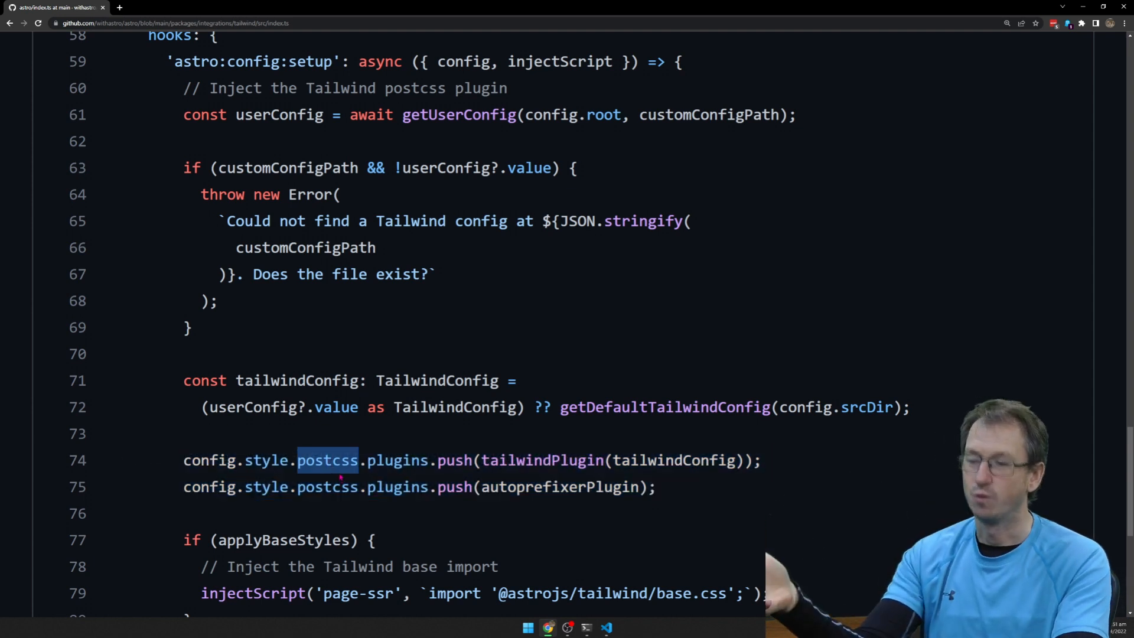